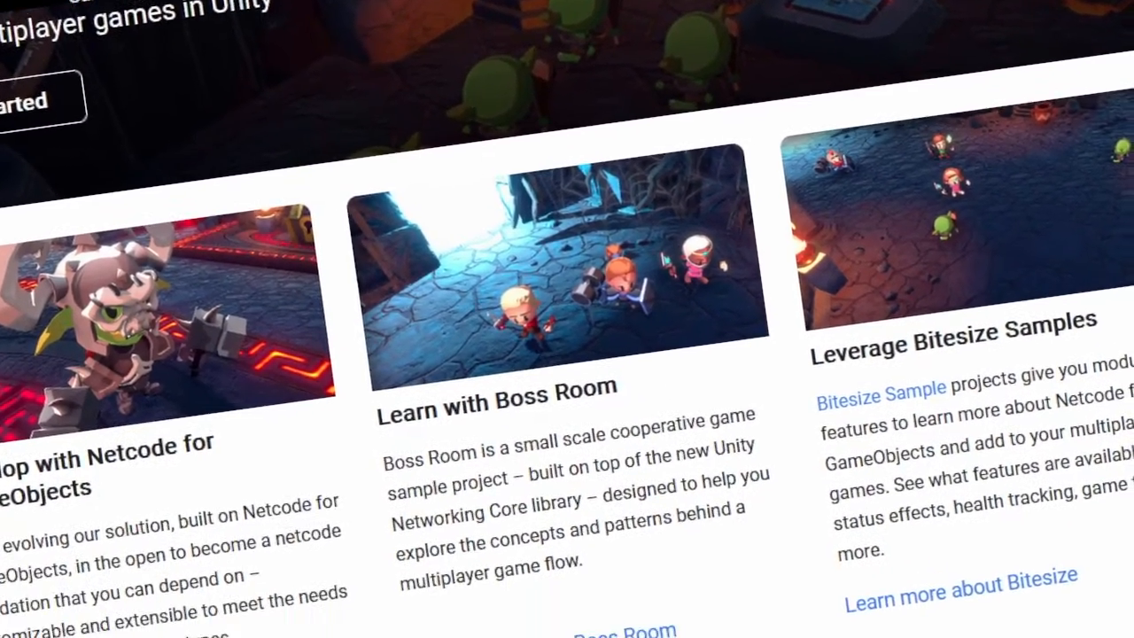
Step: In Initialize(), create learnedUpgrades, unlockedUpgrades and completedResearches sized Researches.NUM_OF_RESEARCHES
scroll(down, 3)
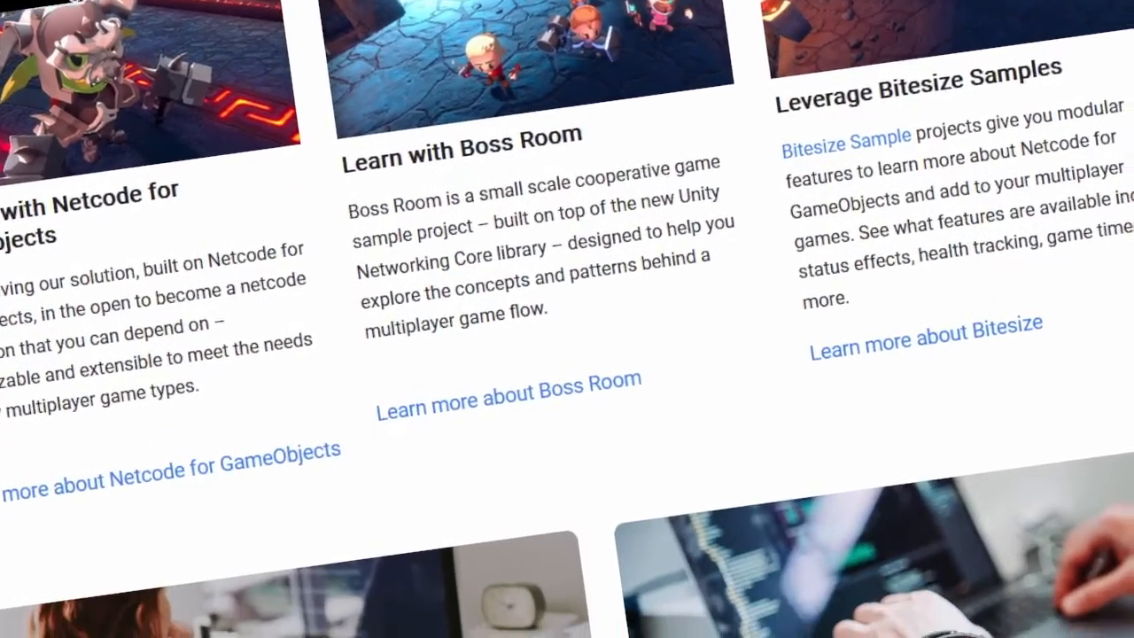
scroll(down, 3)
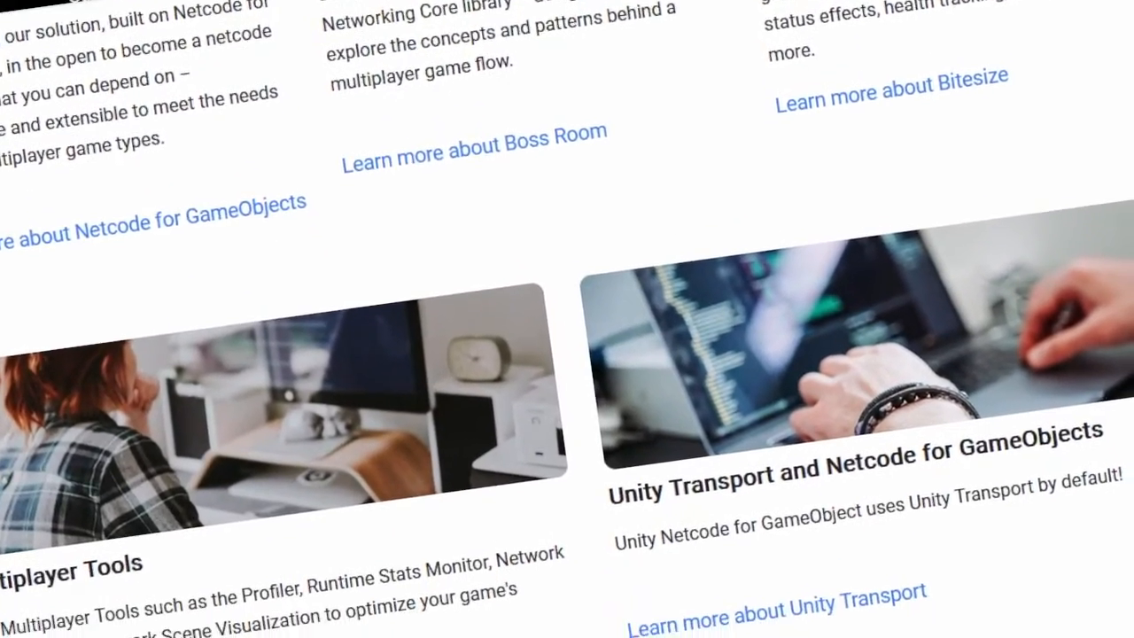
scroll(down, 3)
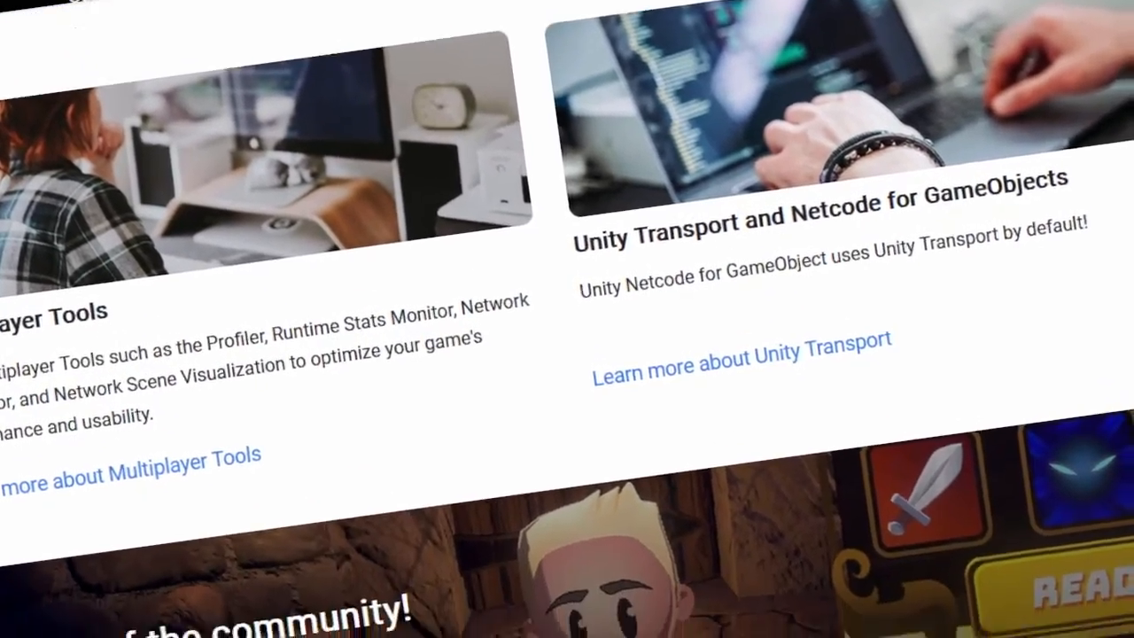
scroll(down, 3)
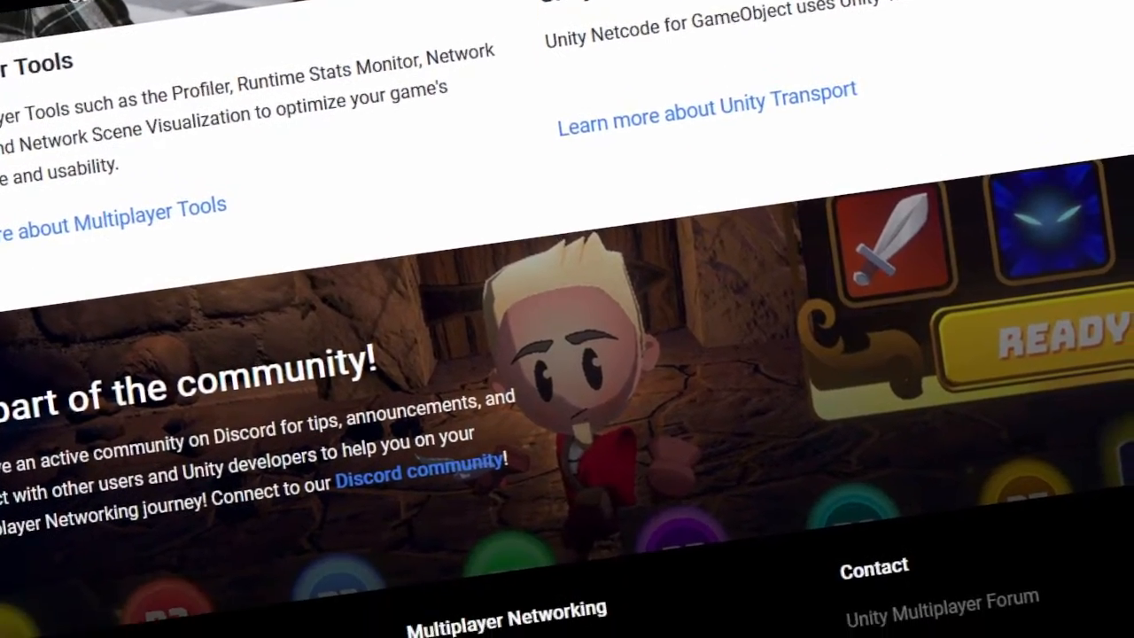
scroll(down, 3)
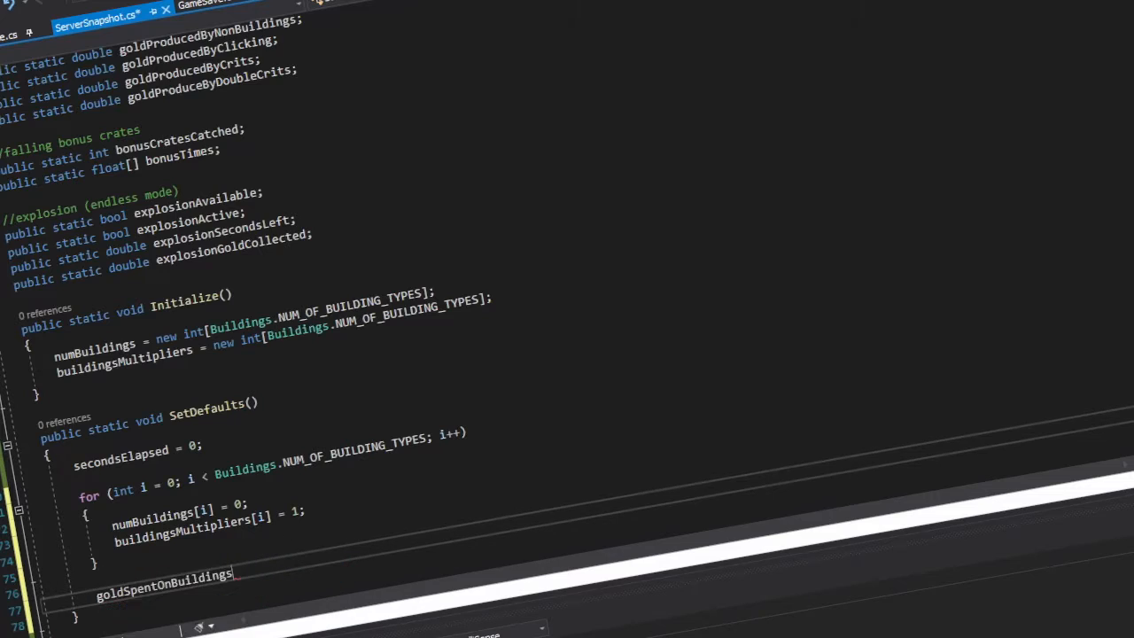
scroll(up, 3)
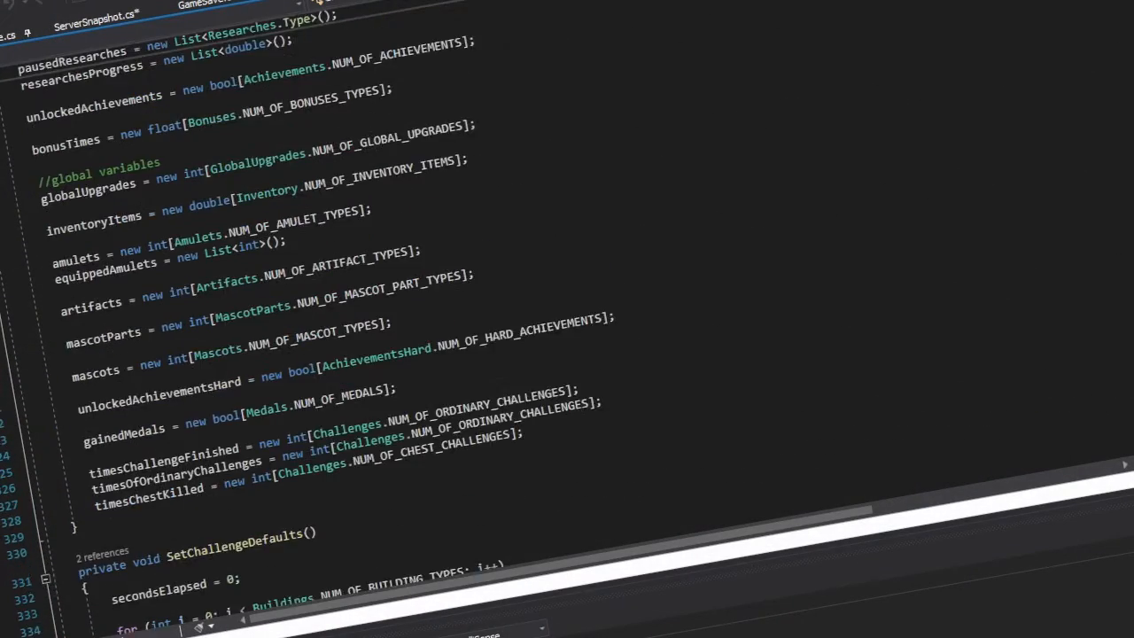
scroll(up, 3)
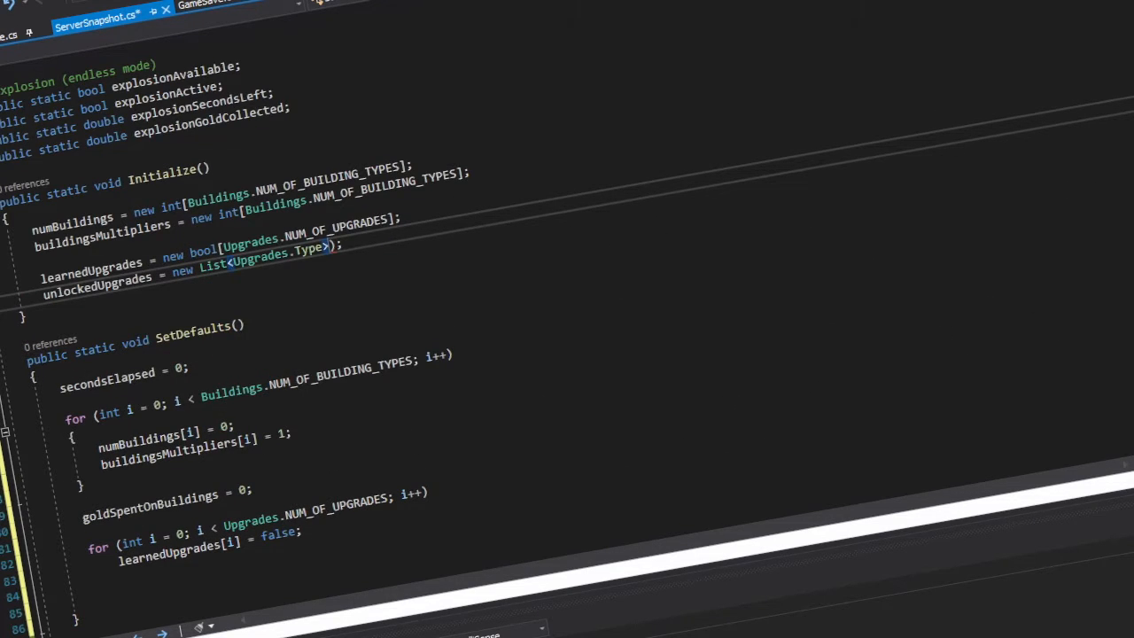
scroll(down, 3)
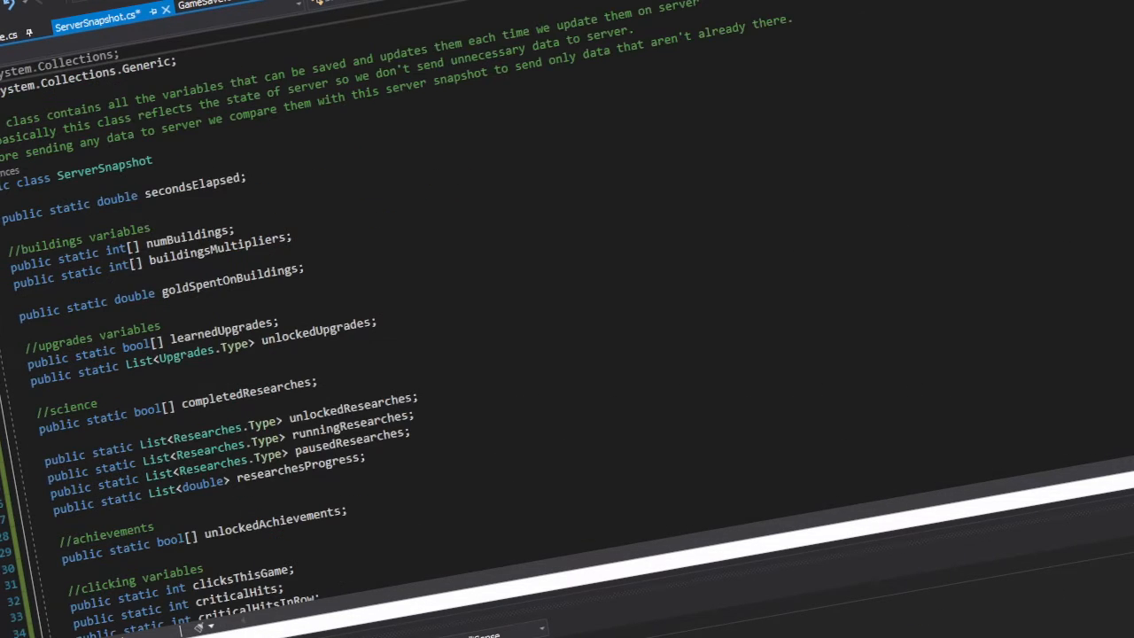
scroll(down, 3)
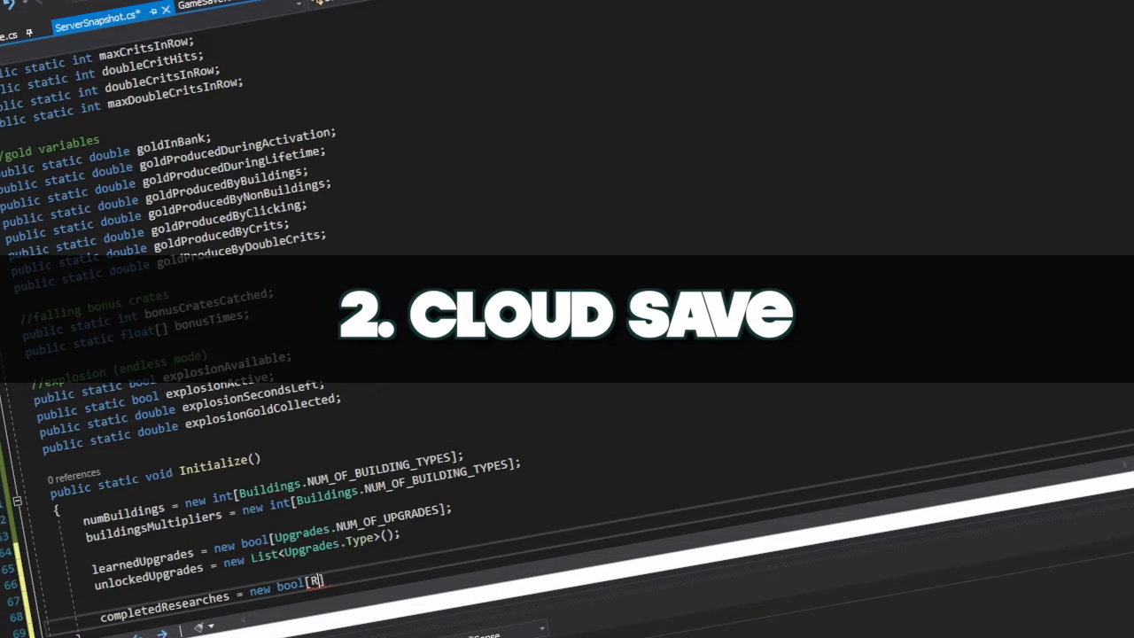
text(Researches.NUM_OF_RESEARCHES])
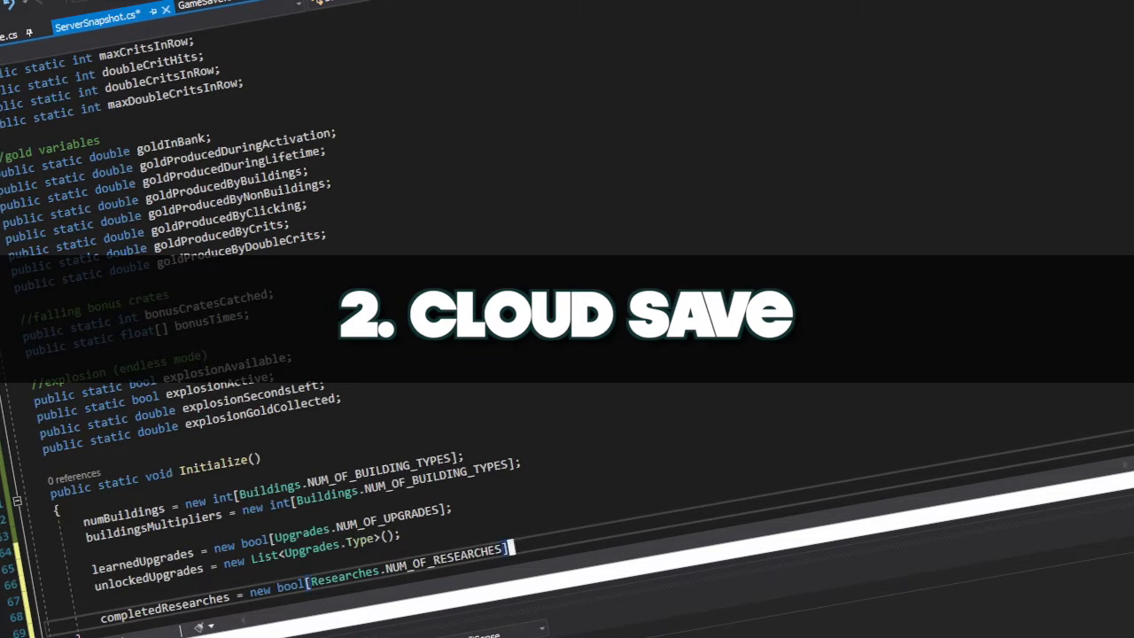
scroll(down, 3)
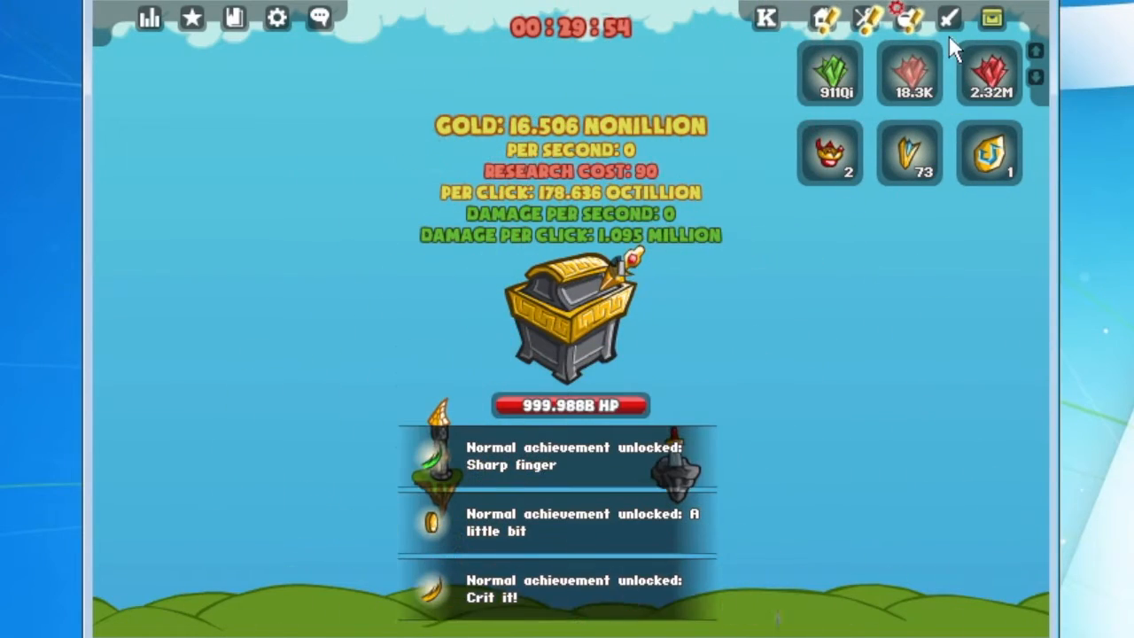
Step: Buy all affordable upgrades, then switch to the buildings panel to buy 100 of each
click(948, 17)
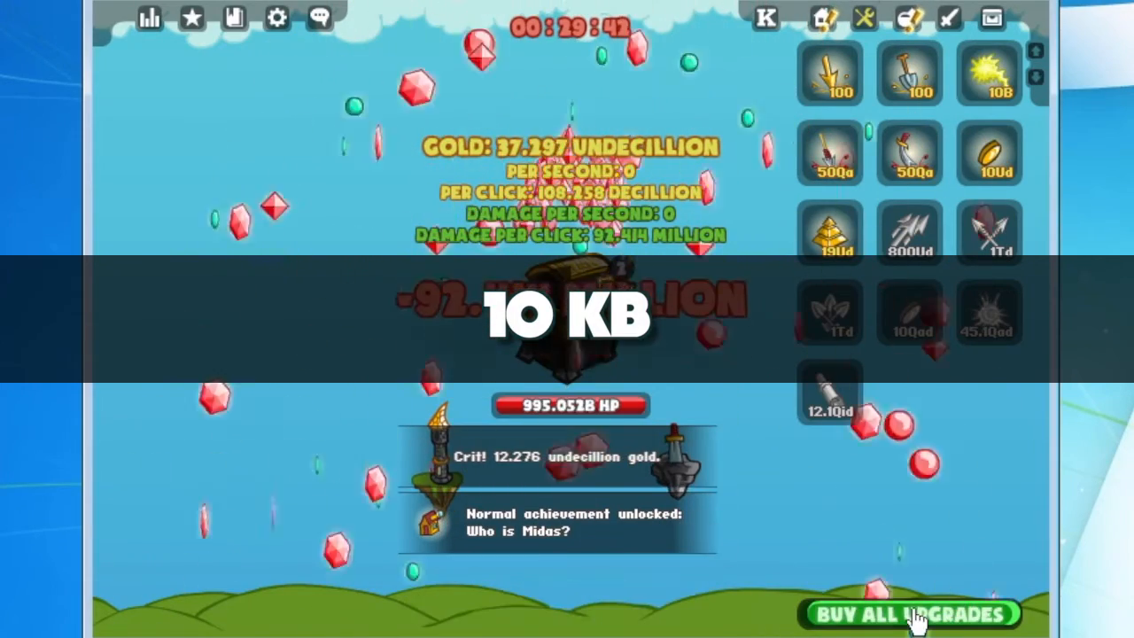
click(904, 613)
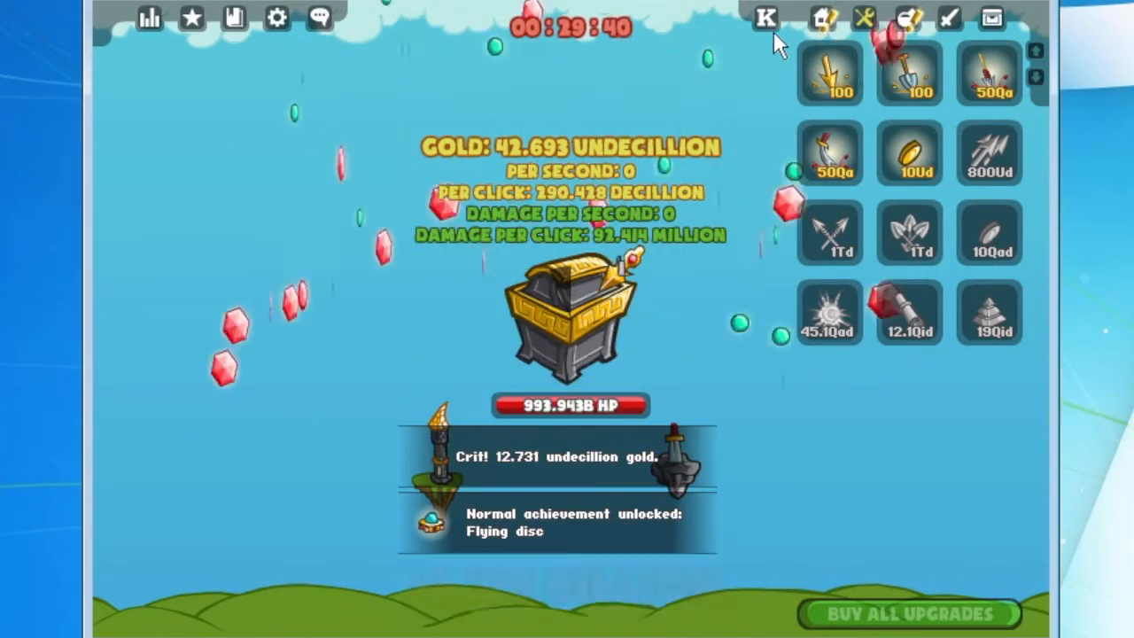
click(821, 18)
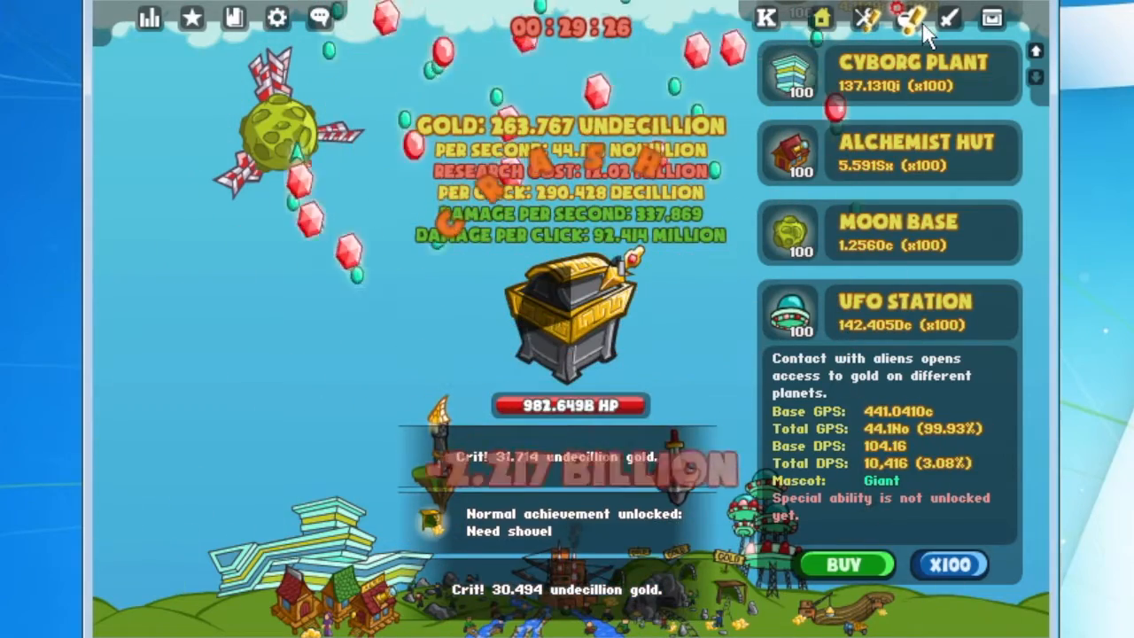
Step: Buy all affordable upgrades again and hit the chest for more gold
click(910, 18)
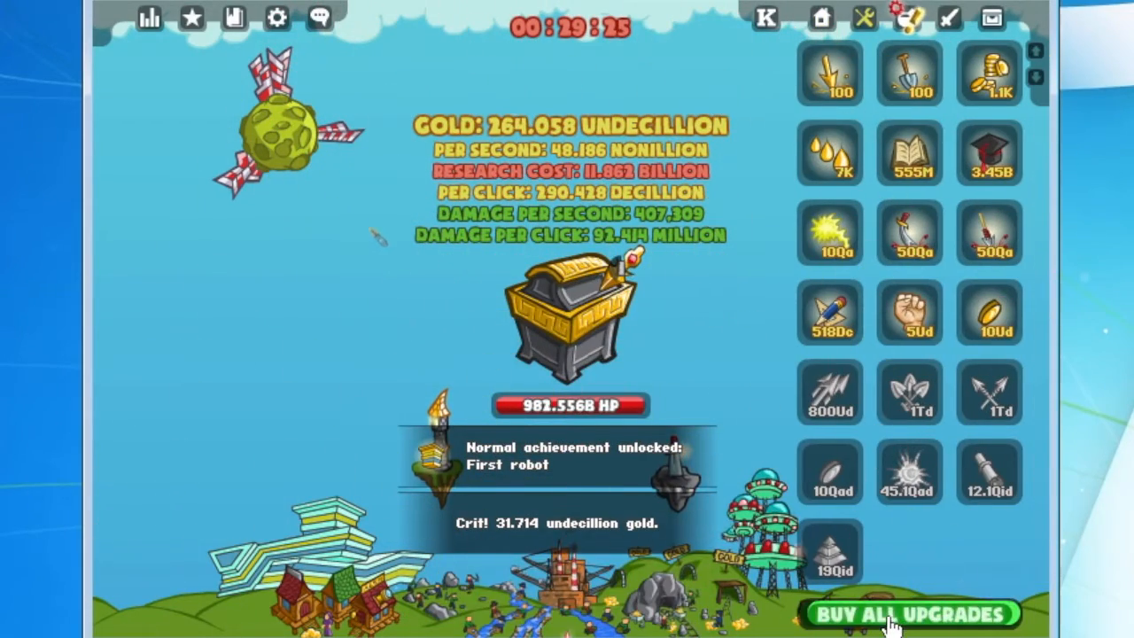
click(905, 612)
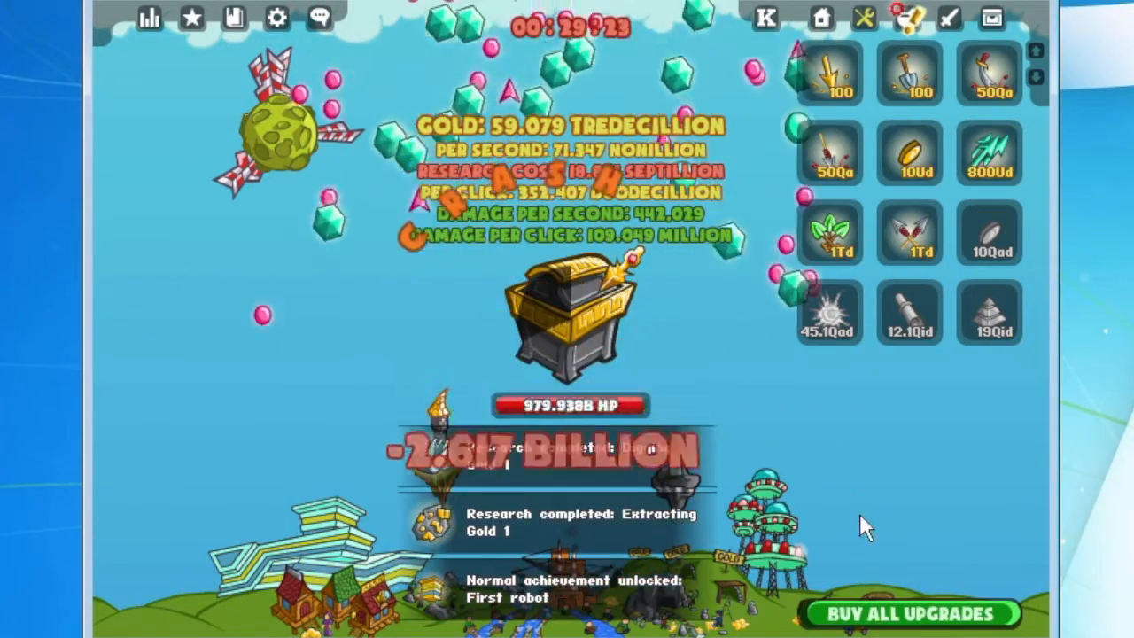
click(571, 310)
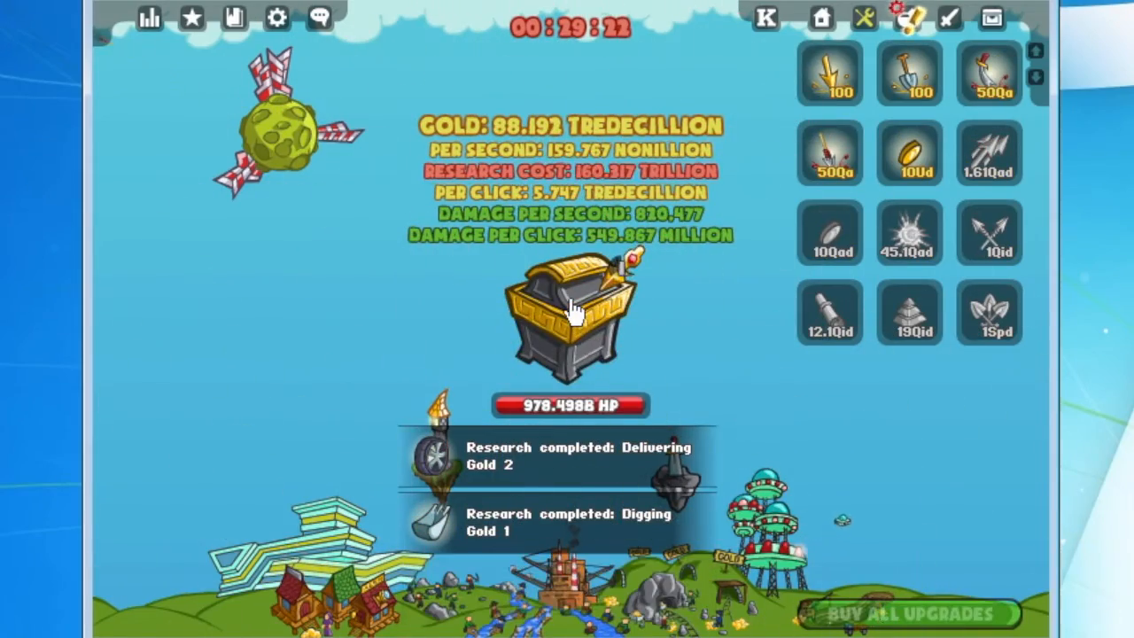
click(571, 310)
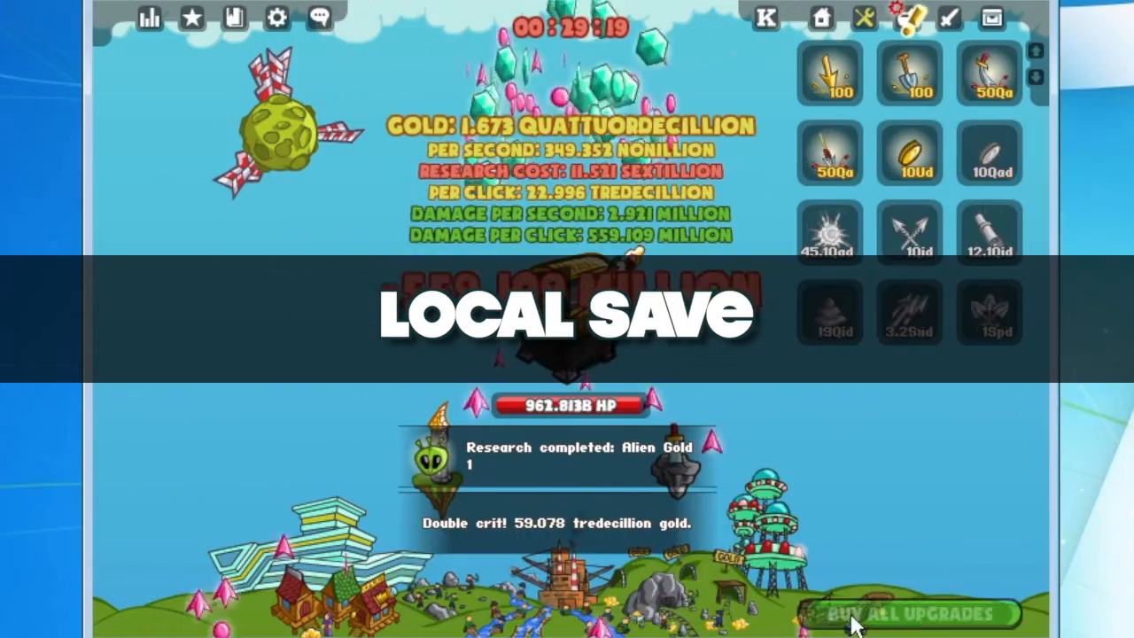
click(149, 17)
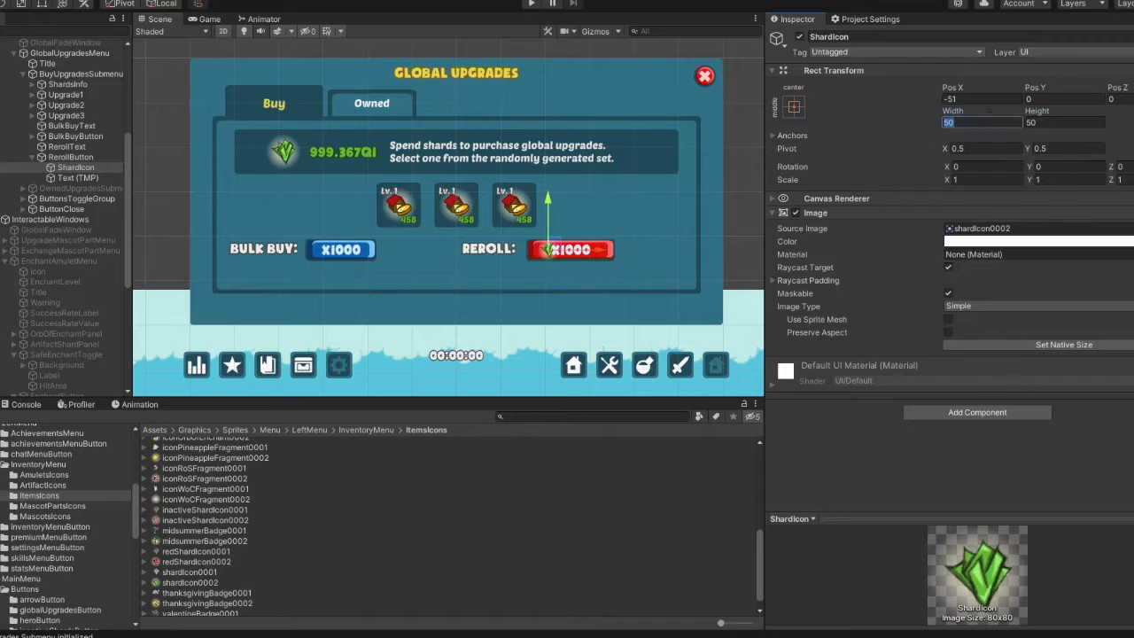
Step: Select the reroll button's price text and change it to 237.4Qa
click(70, 157)
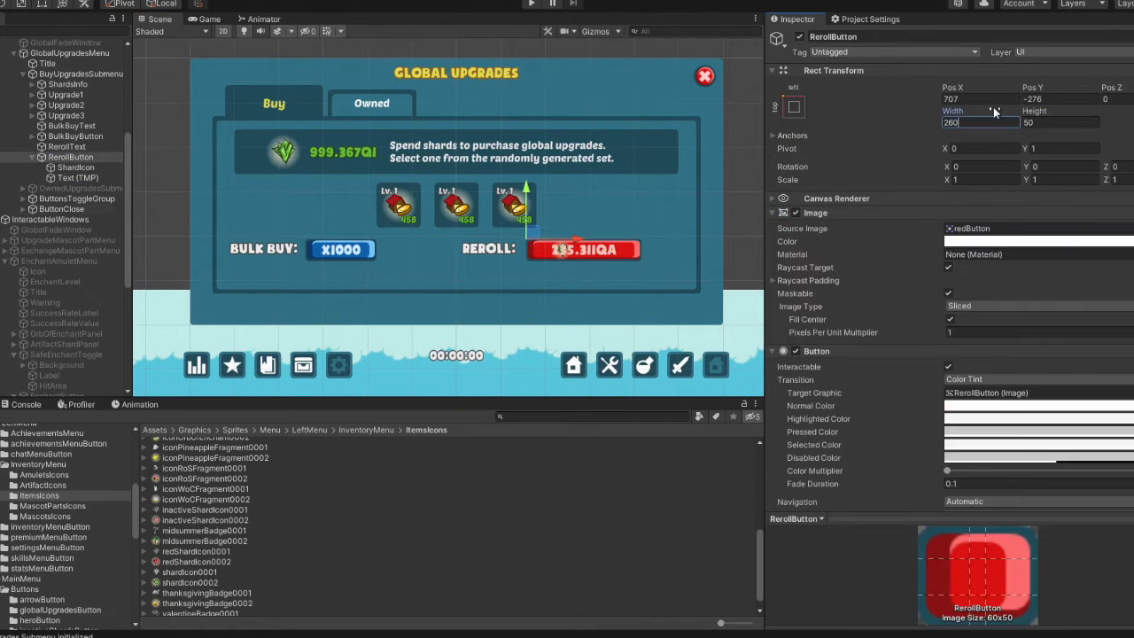
click(73, 177)
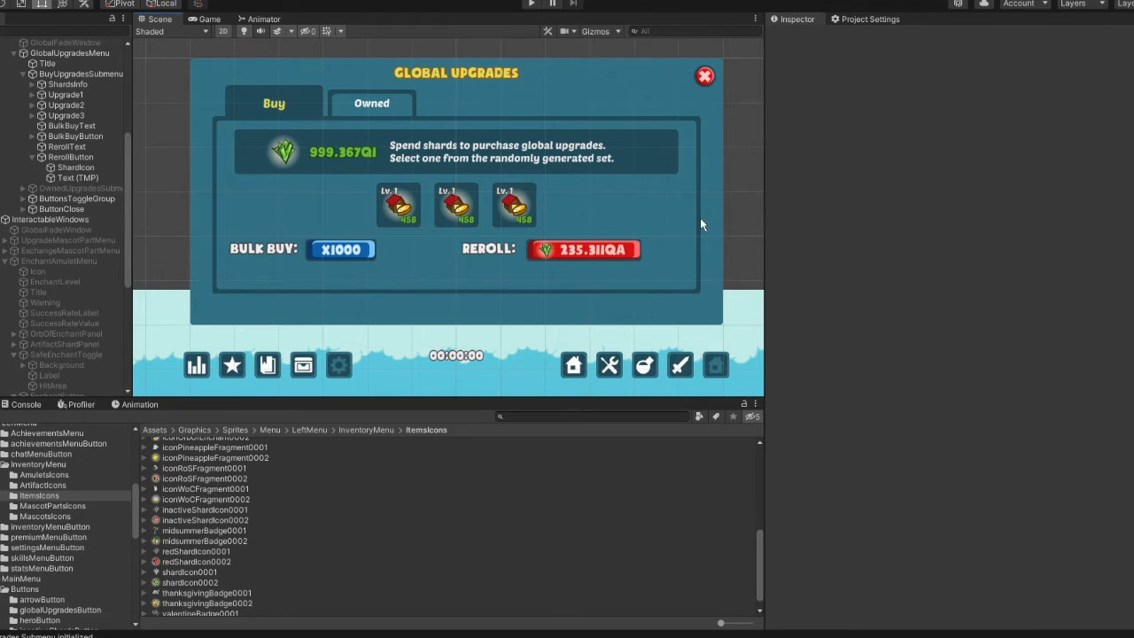
click(75, 177)
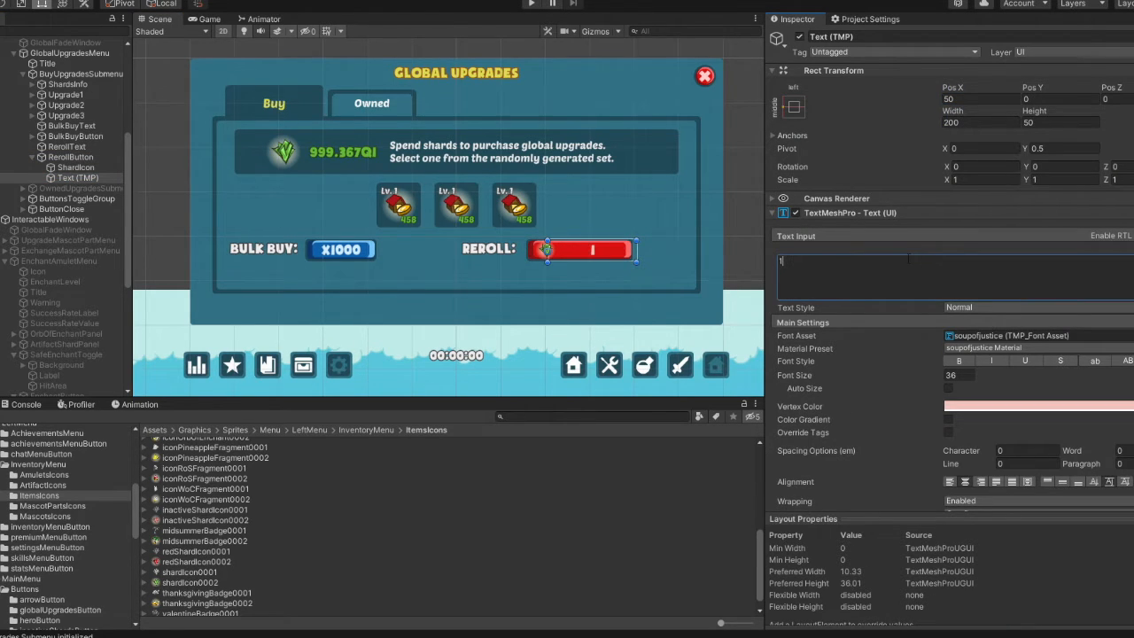
text(237.4Qa)
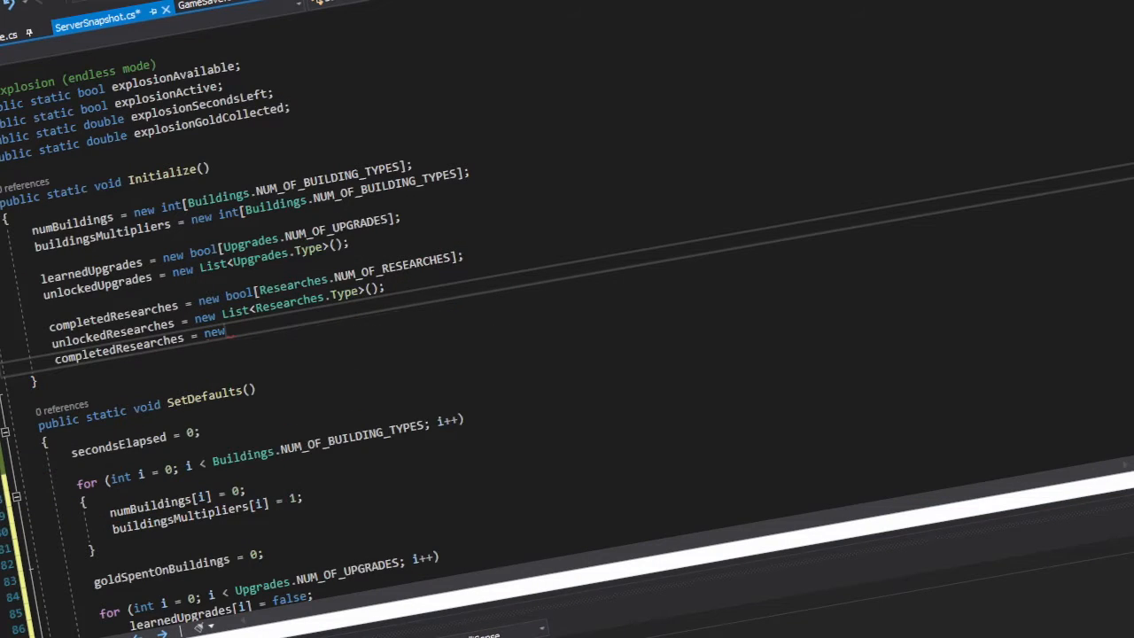
Step: Initialise runningResearches and researchesProgress lists, and start a for loop over NUM_OF_RESEARCHES
text(List<Researches.Type>();)
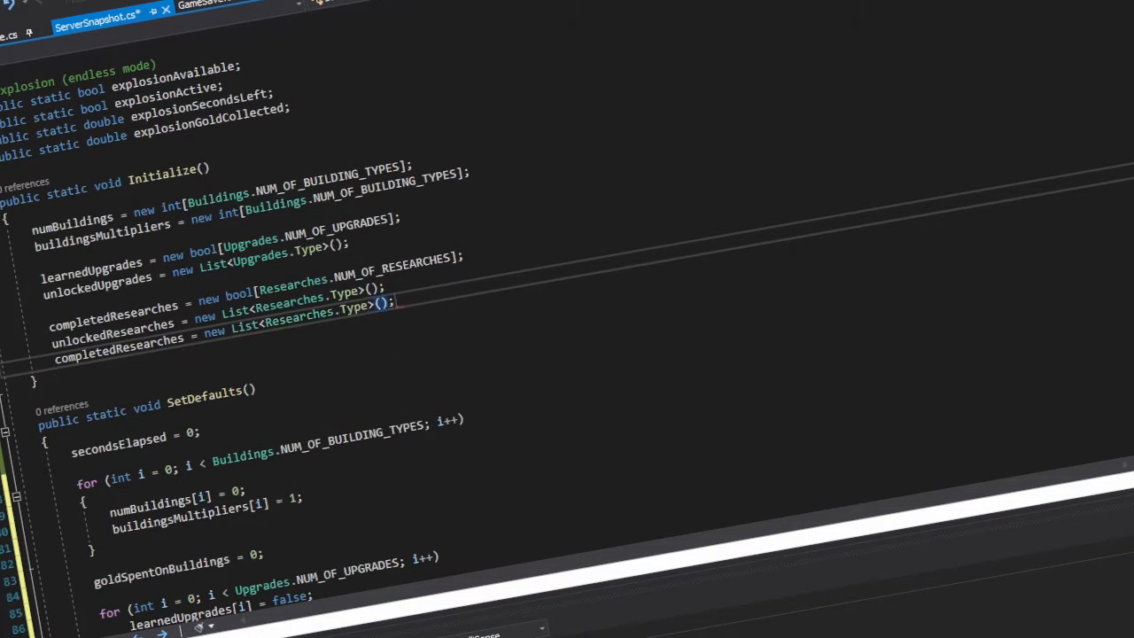
text(runningResearches = new List<Researches.Type>)
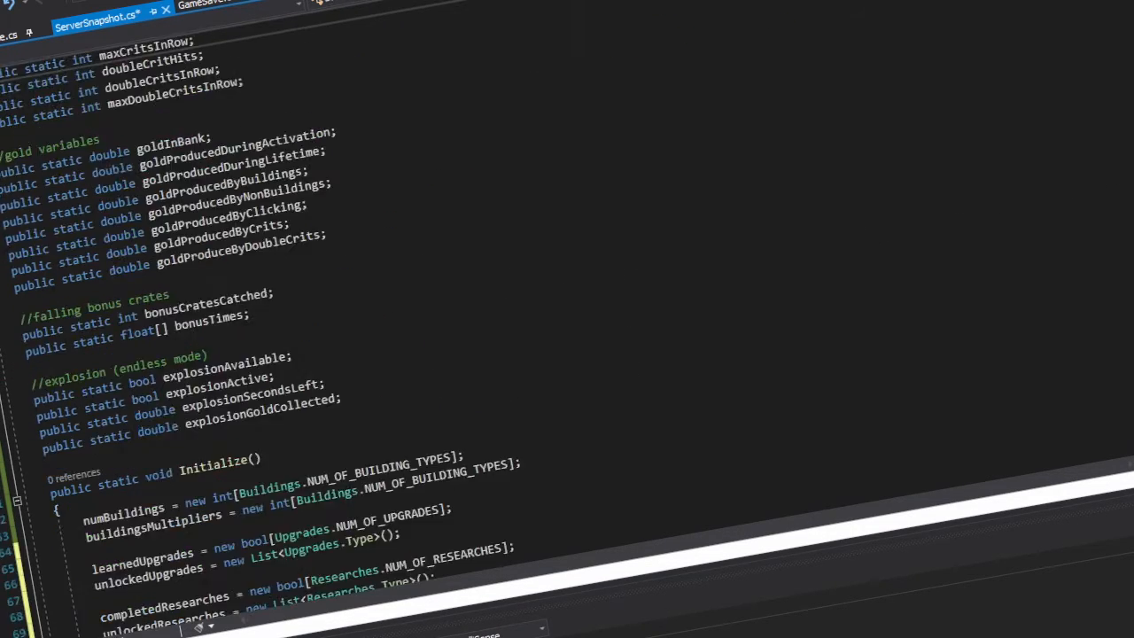
scroll(down, 3)
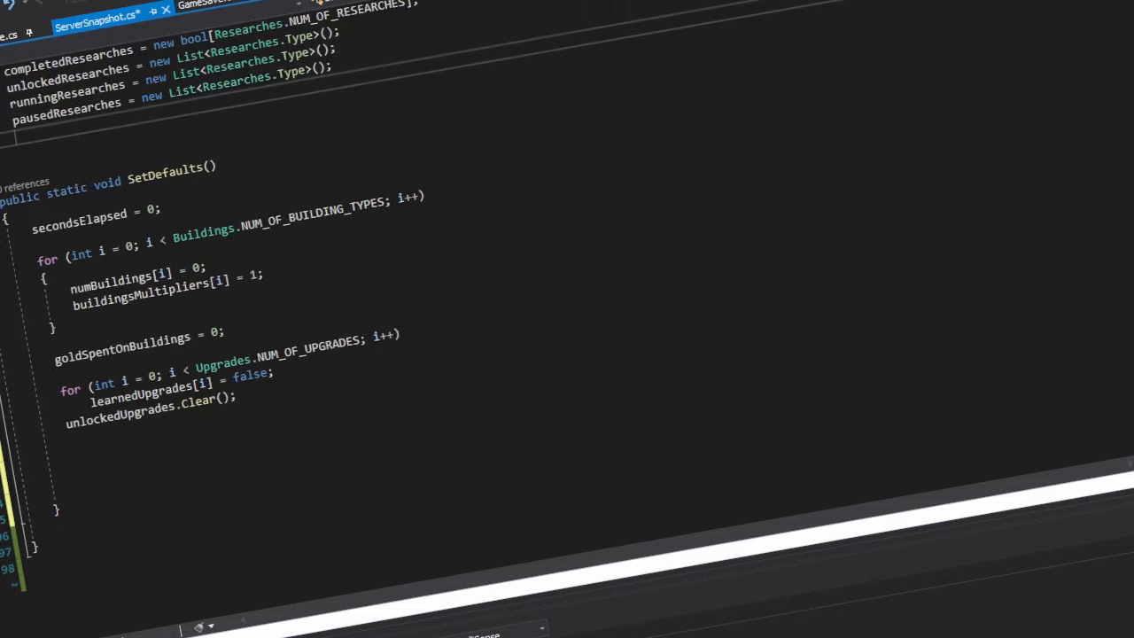
text(researchesProgress = new List<double>();)
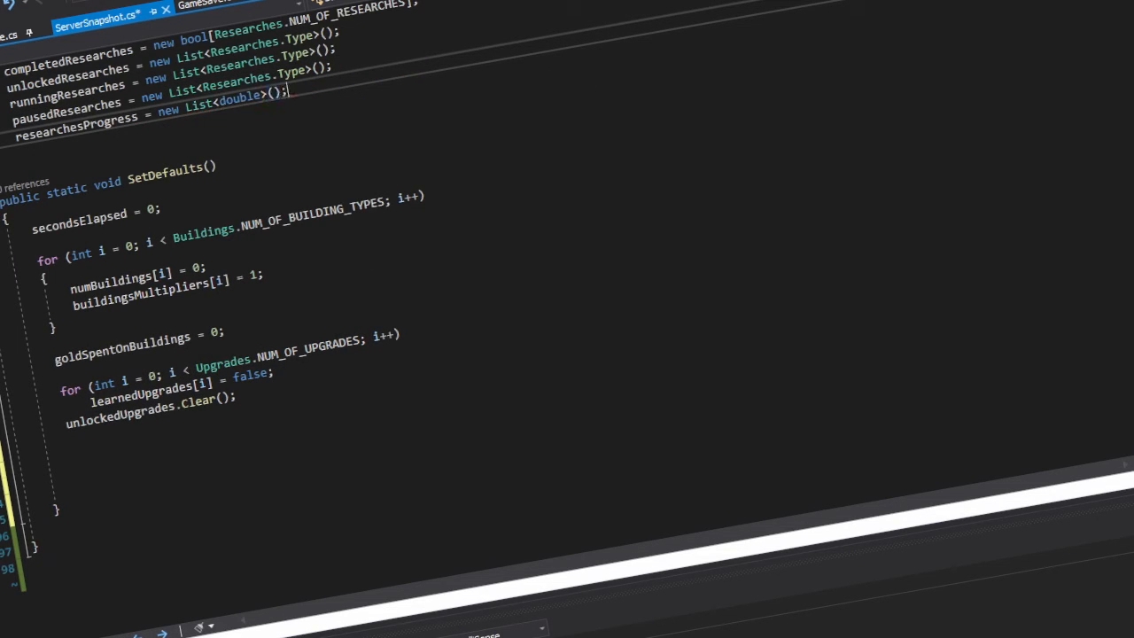
text(for (int i = 0; ))
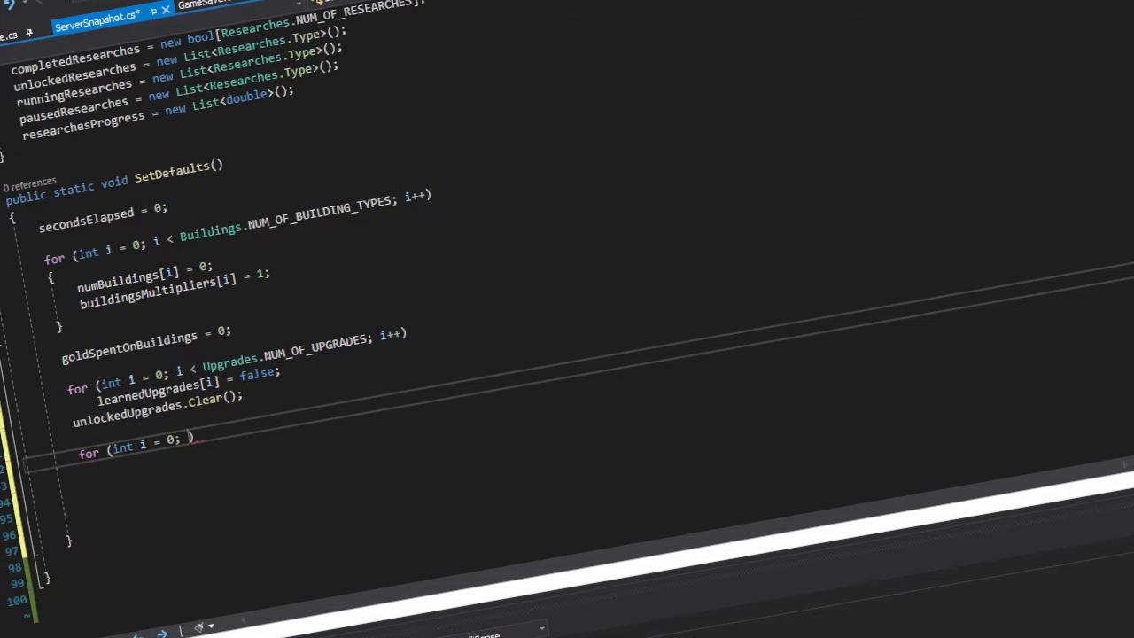
text(i < Researches.NUM_OF_RESEARCHES; i++))
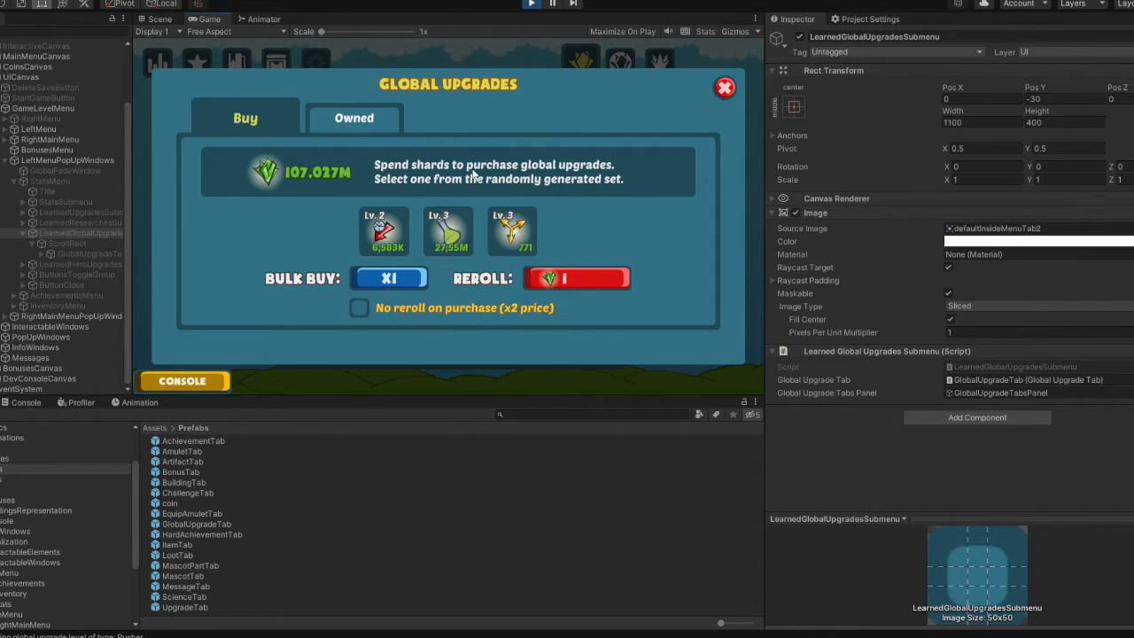
mouse_move(346, 124)
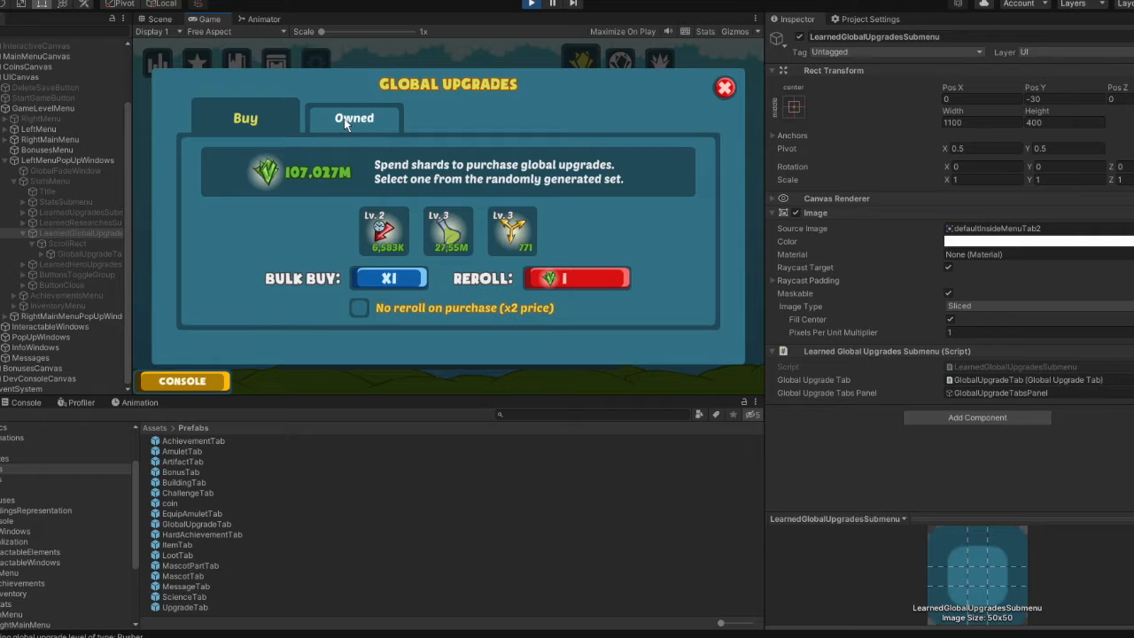
Step: Switch the Global Upgrades window to the Owned tab listing sixteen owned upgrades
click(353, 118)
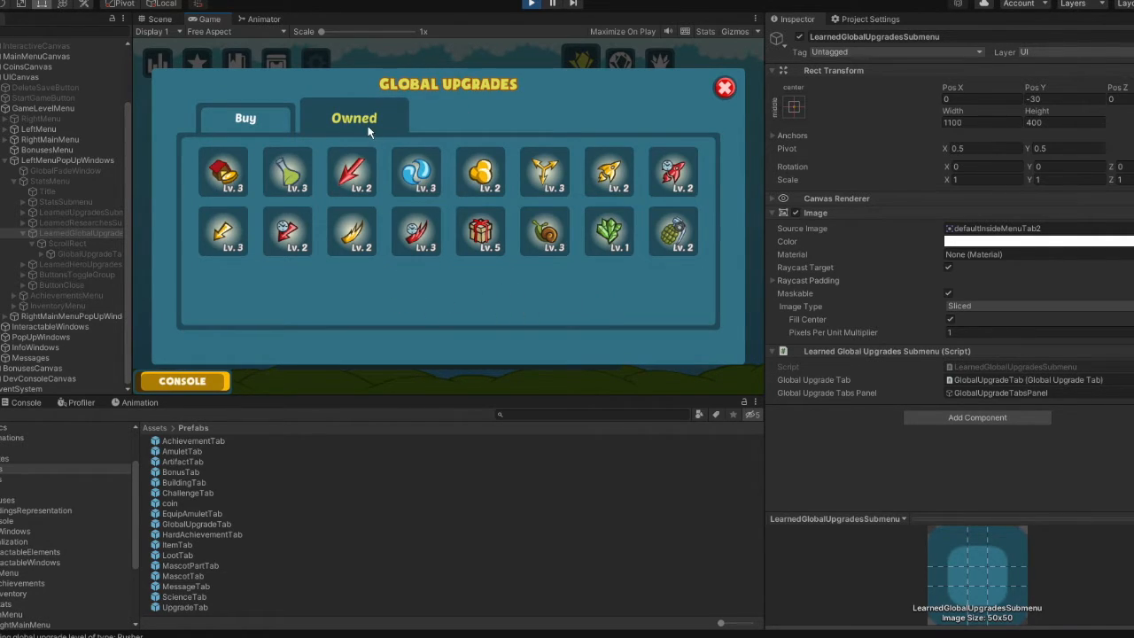
mouse_move(394, 102)
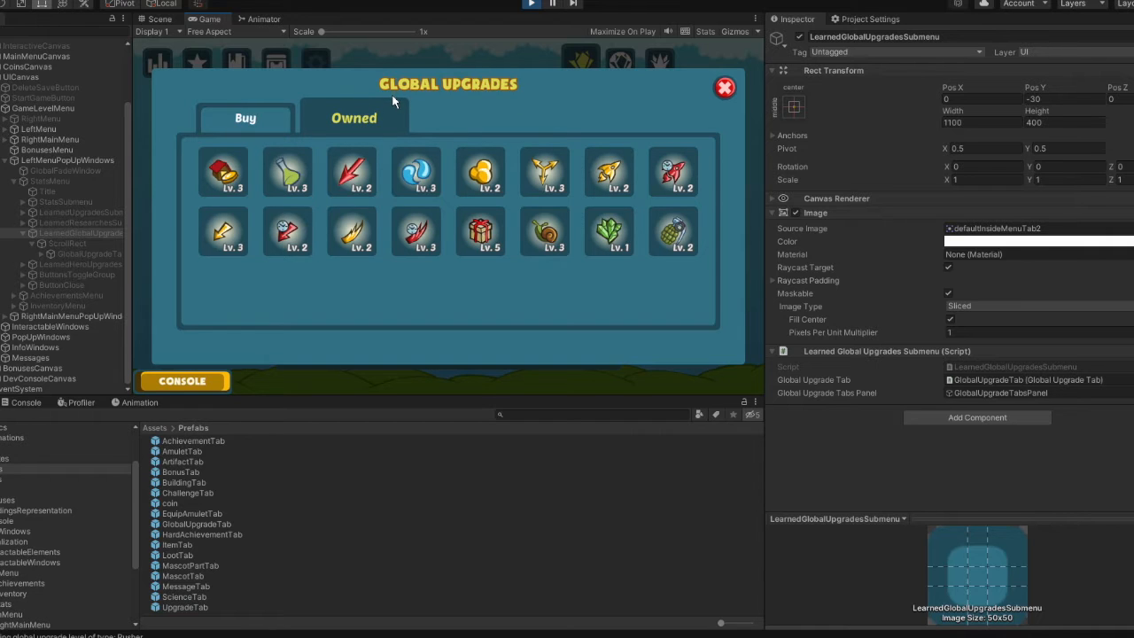
mouse_move(211, 178)
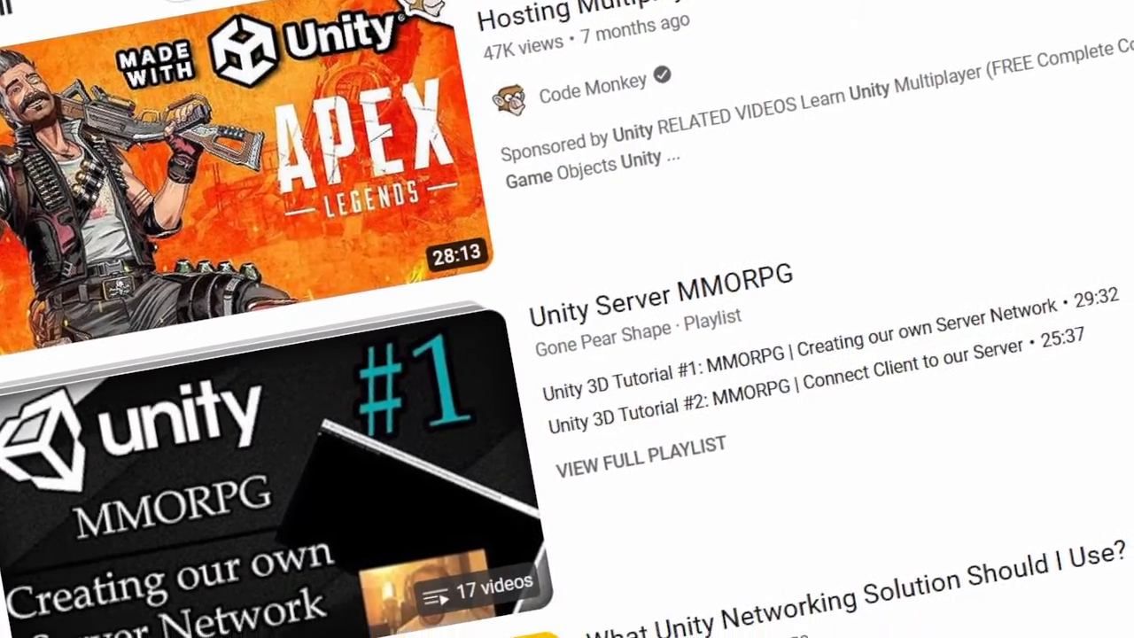
scroll(down, 3)
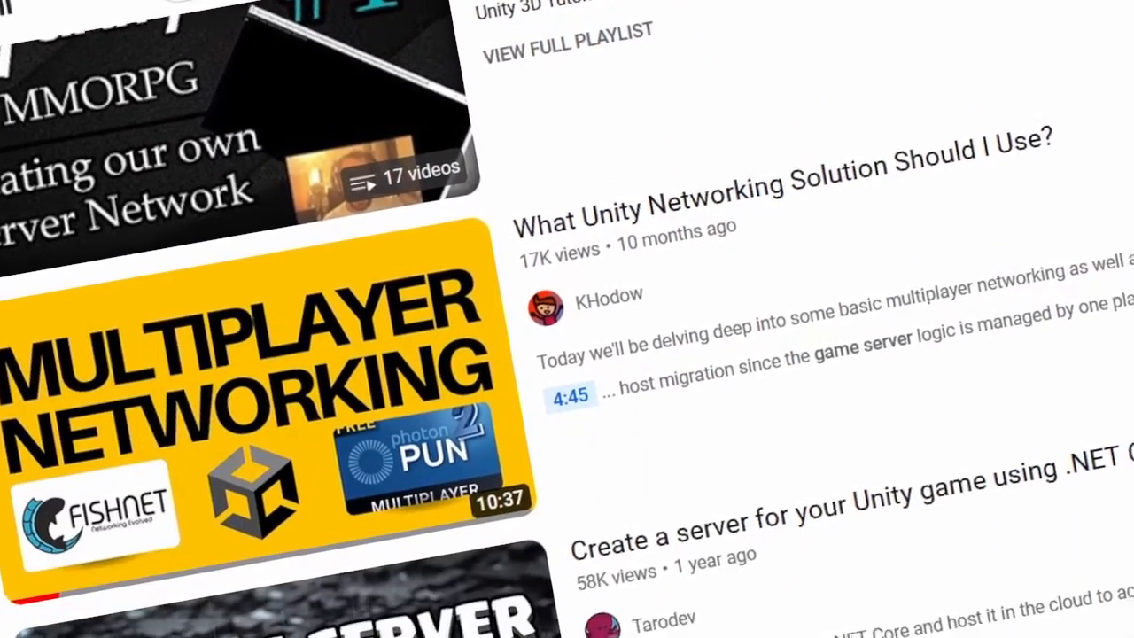
scroll(down, 3)
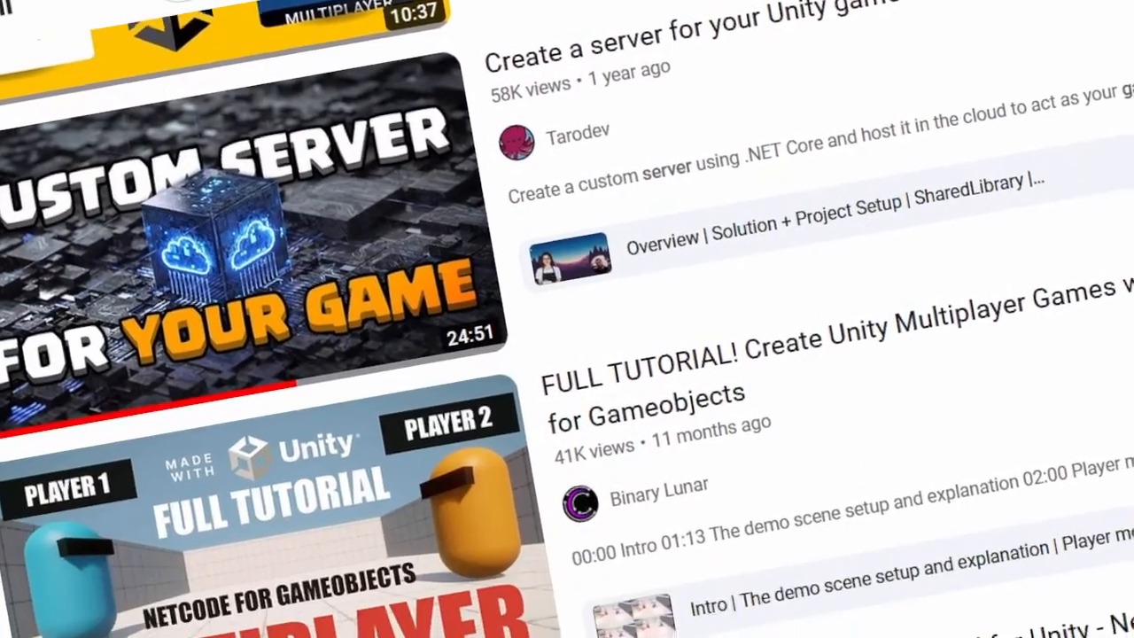
scroll(down, 3)
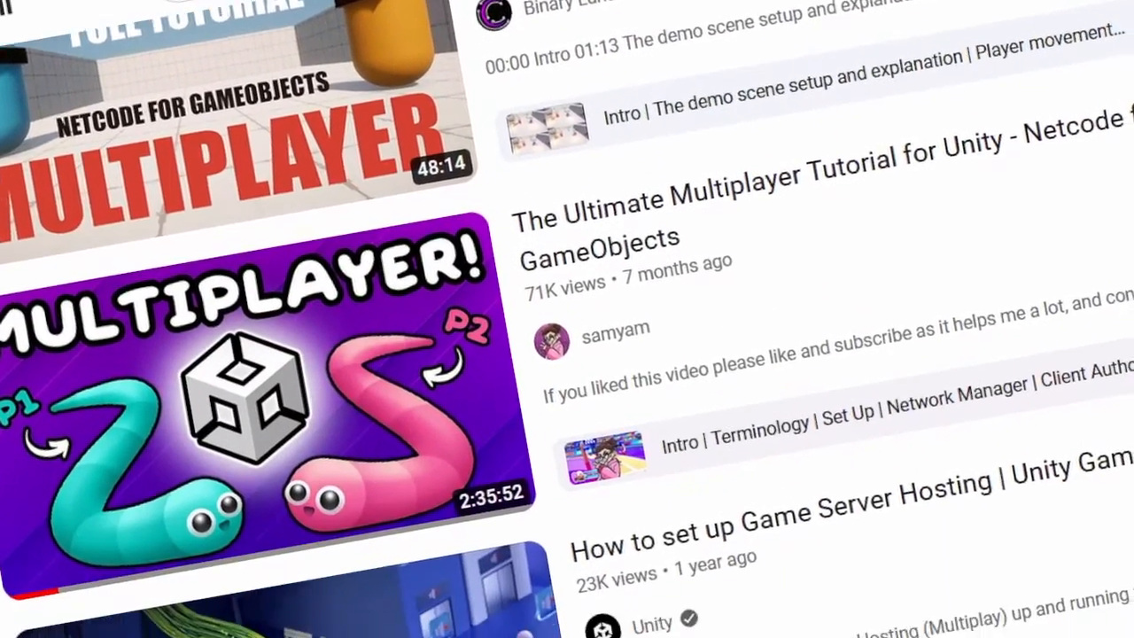
scroll(down, 3)
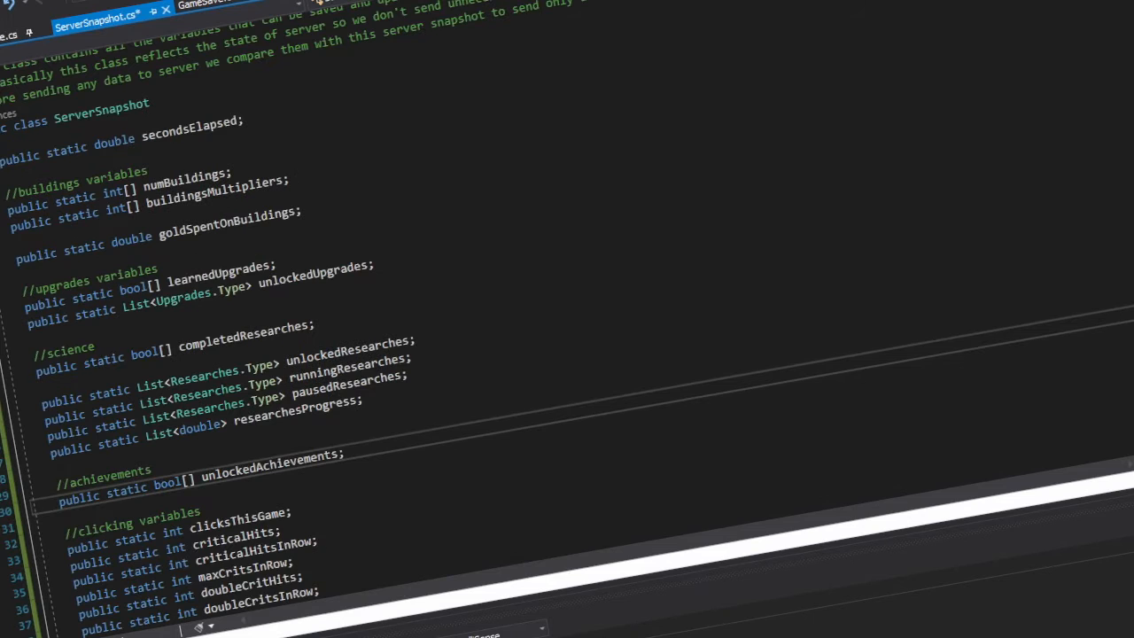
Step: Scroll through ServerSnapshot.cs to review unlockedAchievements and the SetDefaults reset loops
scroll(down, 3)
text(unlockedAchievements[i] = fl)
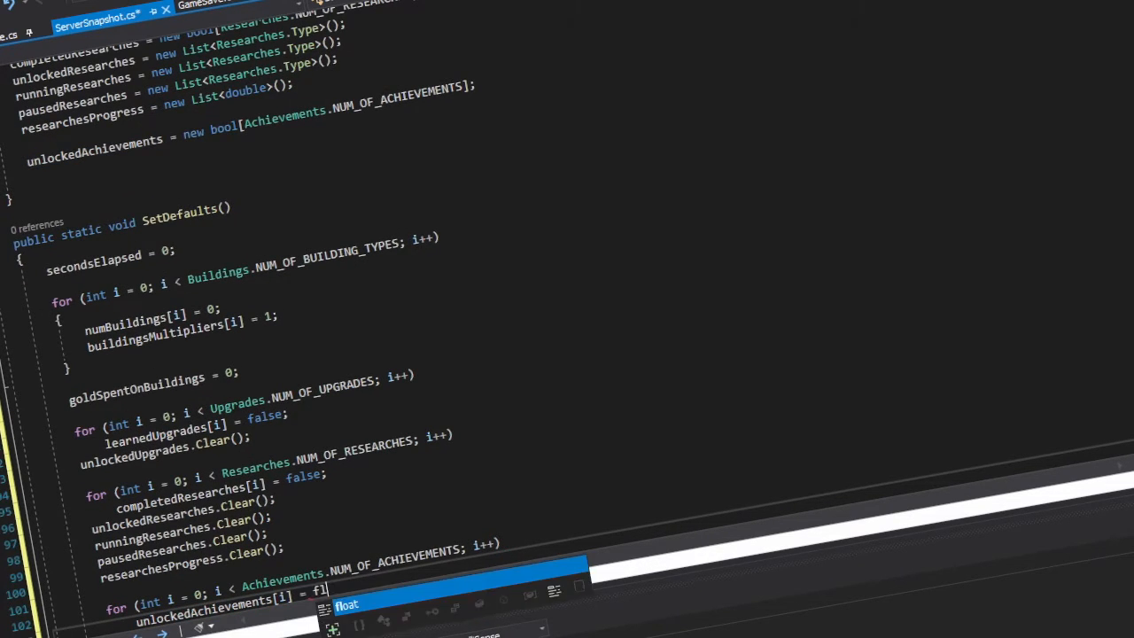
scroll(up, 3)
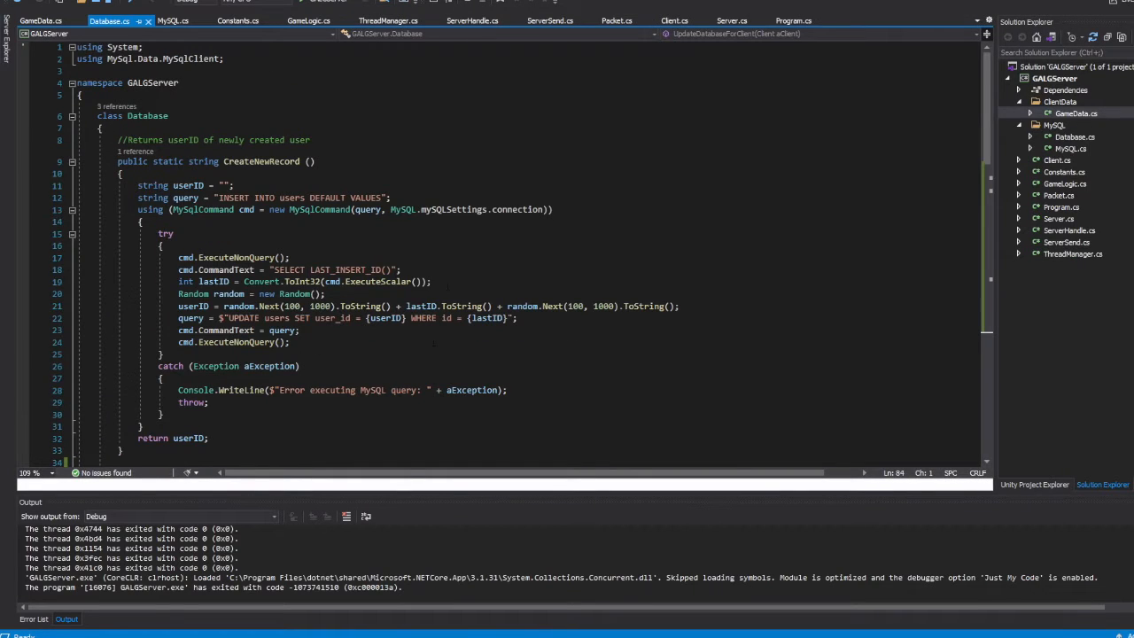
mouse_move(317, 9)
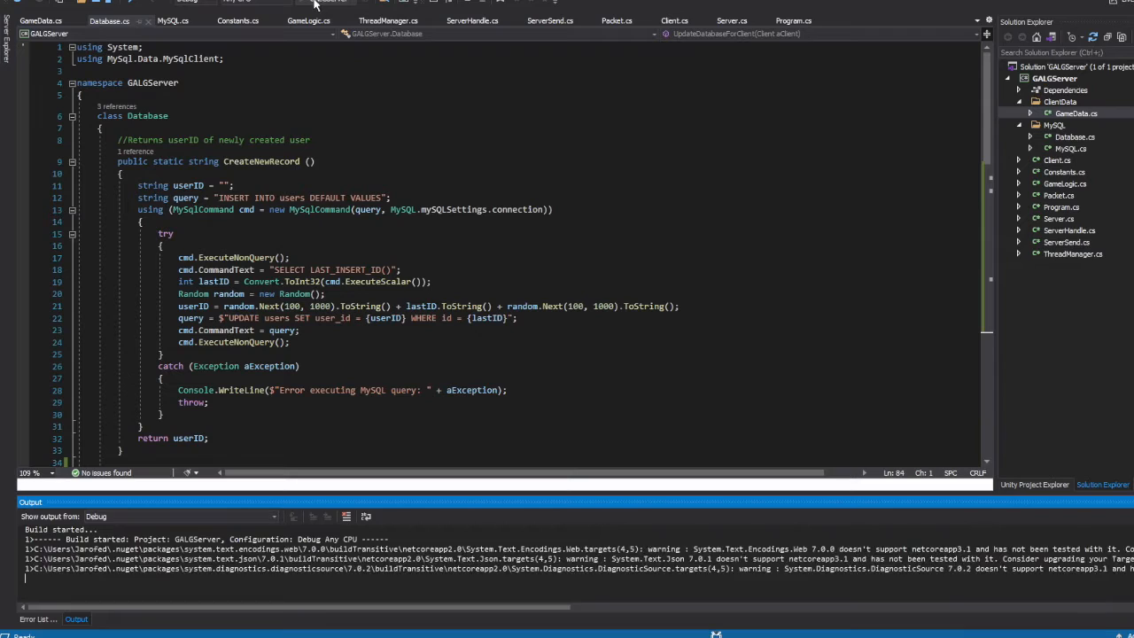
Step: Build and launch GALGServer, then confirm MySQL is running in XAMPP Control Panel
key(F5)
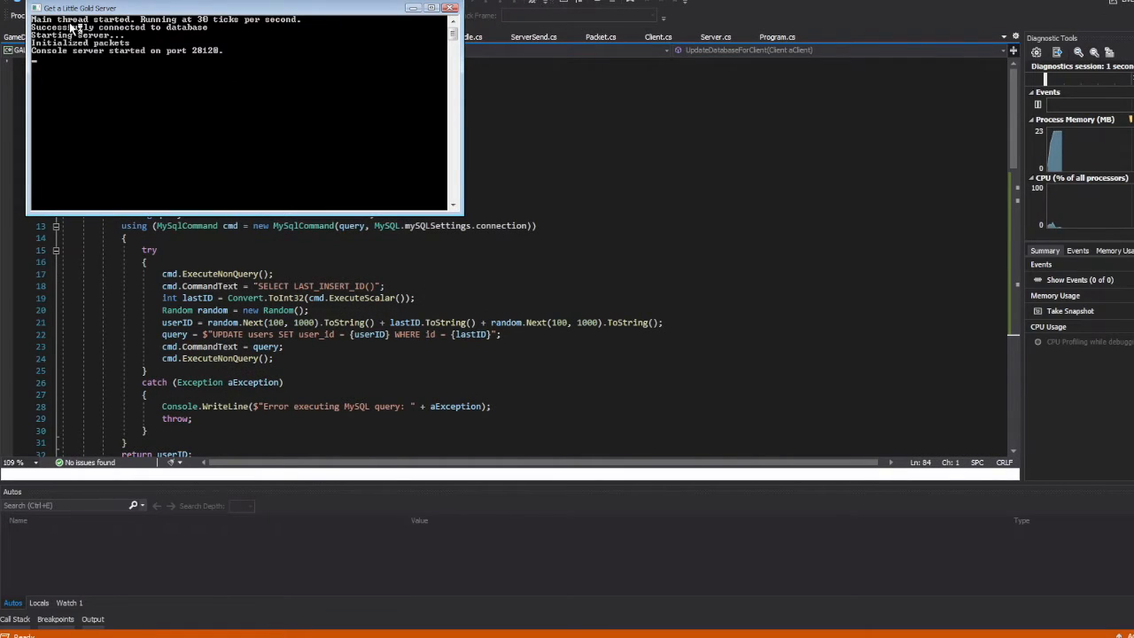
mouse_move(158, 38)
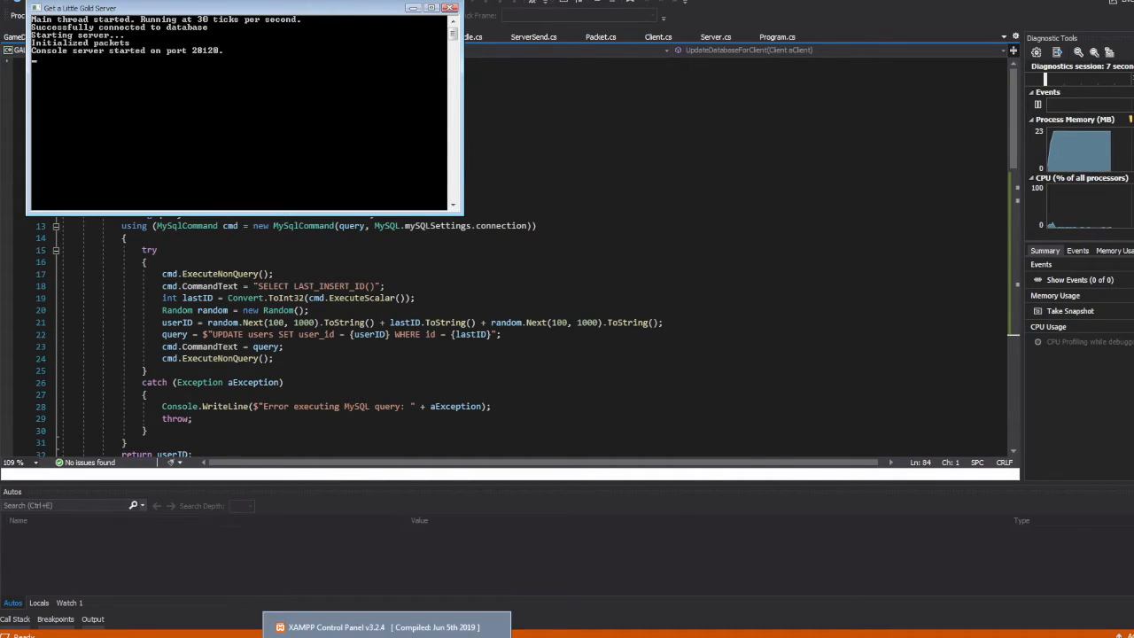
click(385, 626)
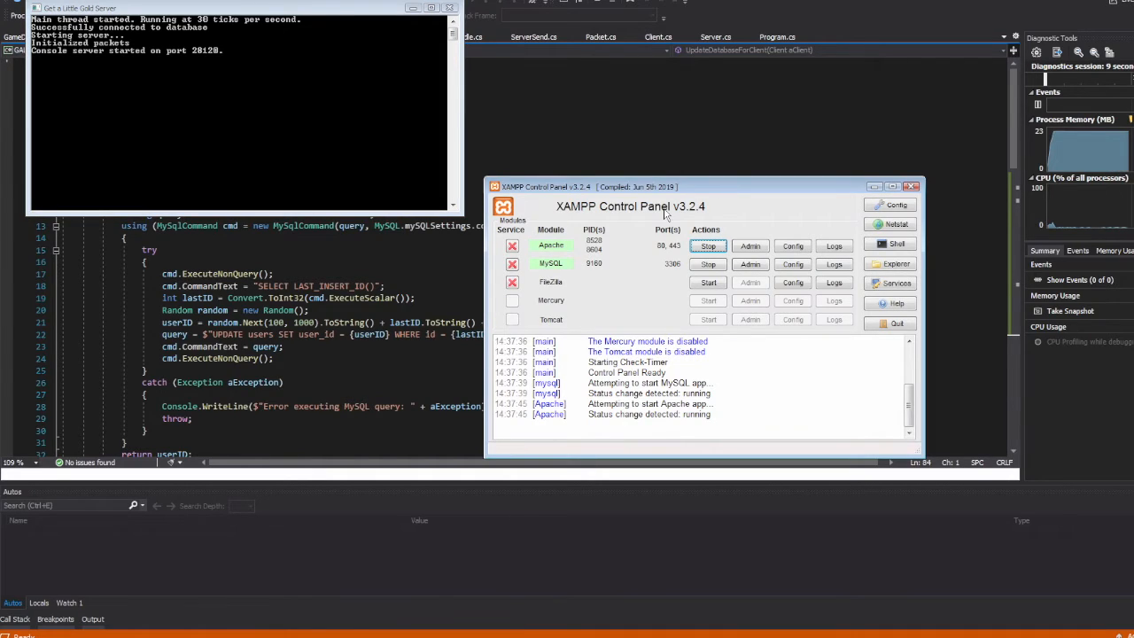
mouse_move(567, 270)
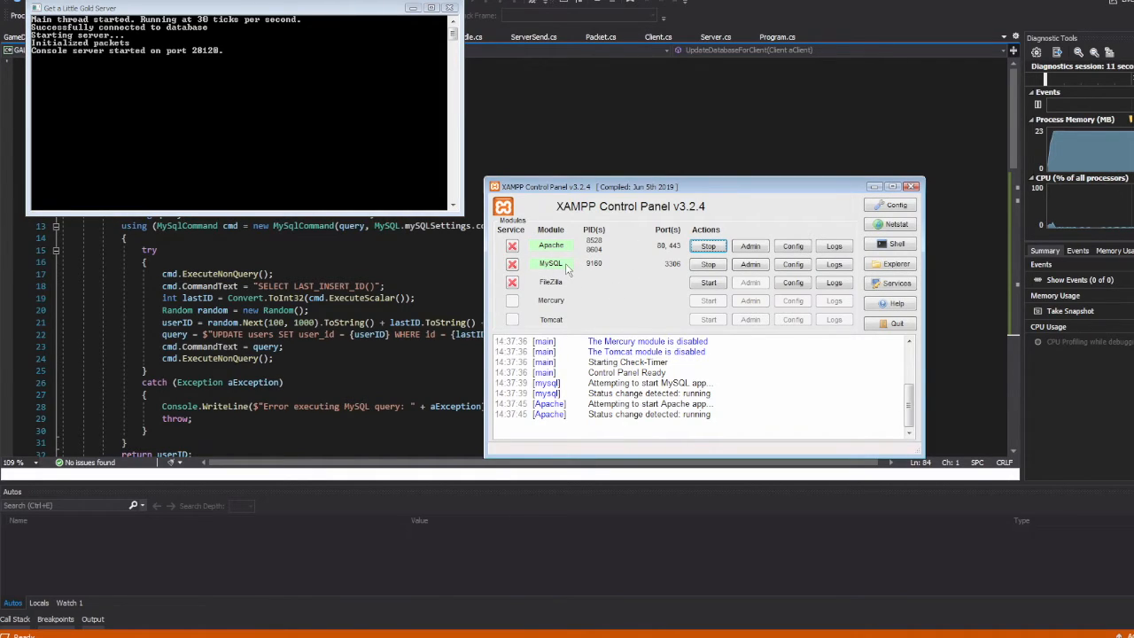
mouse_move(443, 509)
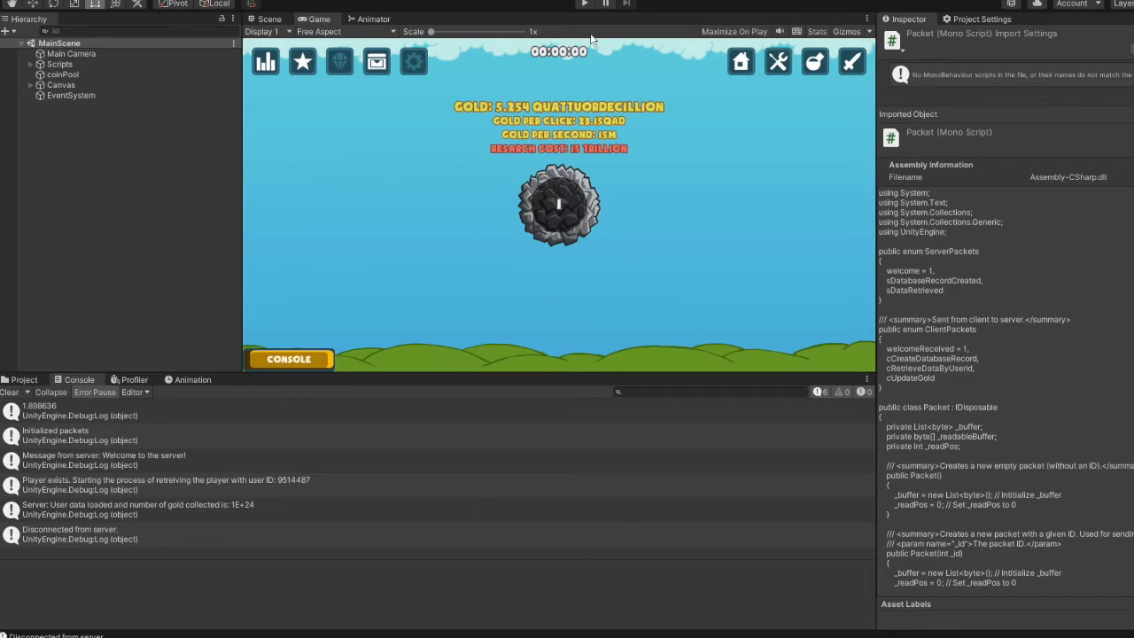
mouse_move(583, 6)
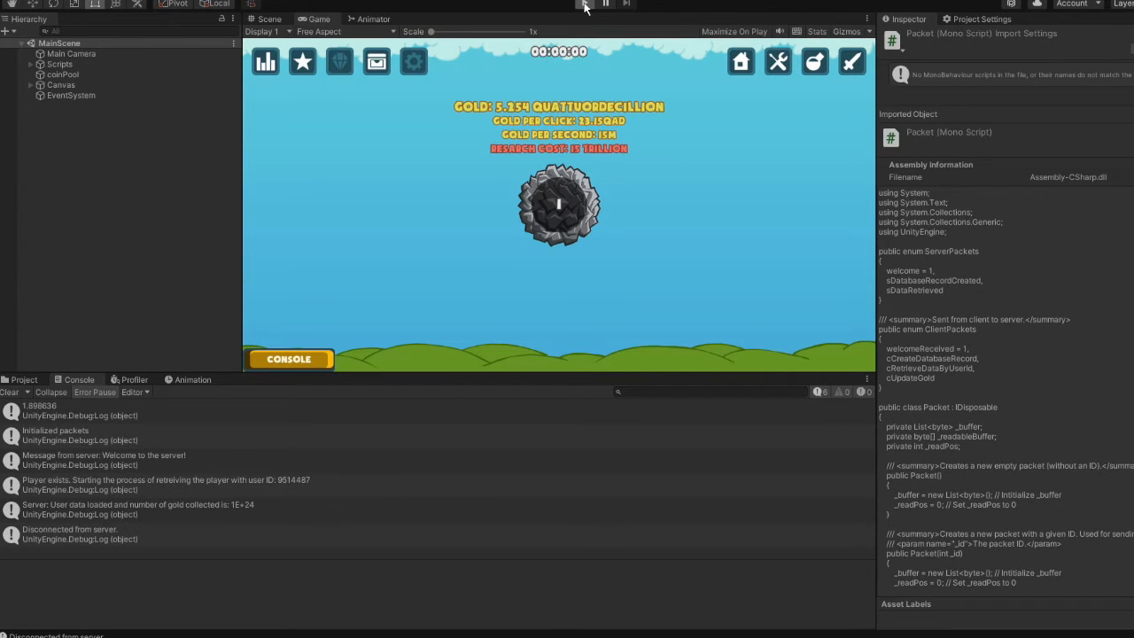
Step: Enter Play mode and click the rock to collect gold saved by the server
click(584, 5)
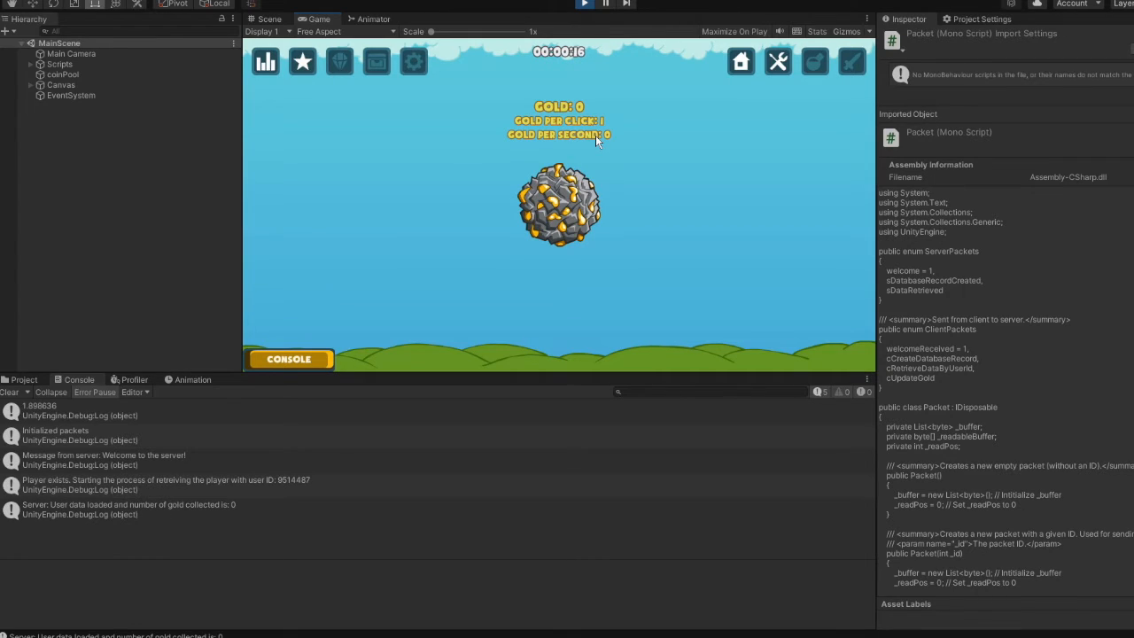
mouse_move(651, 155)
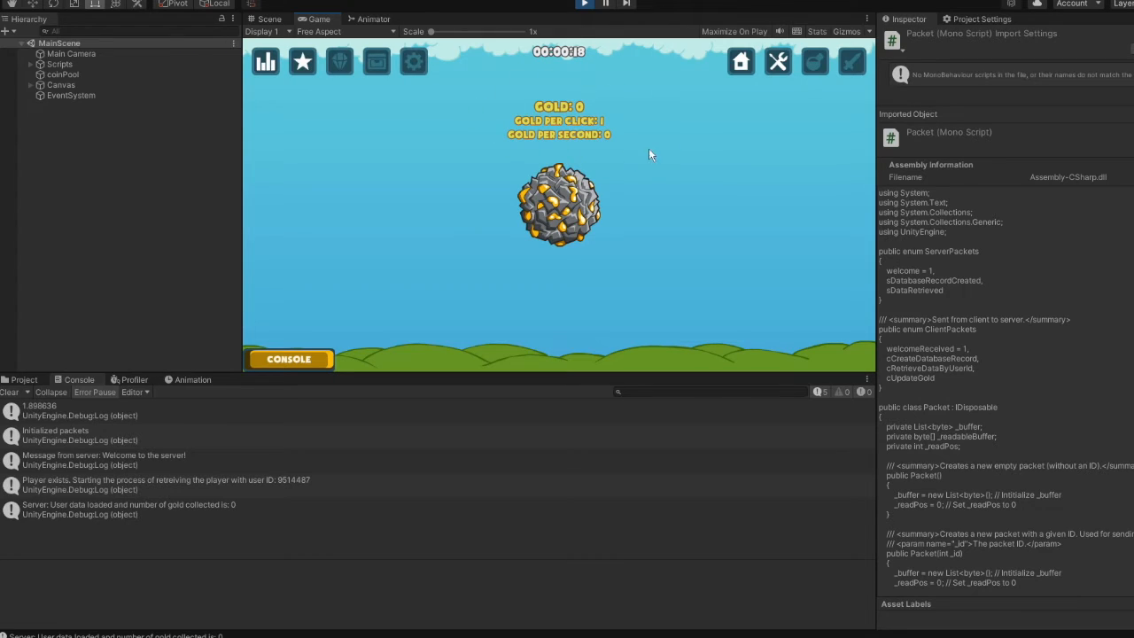
mouse_move(459, 507)
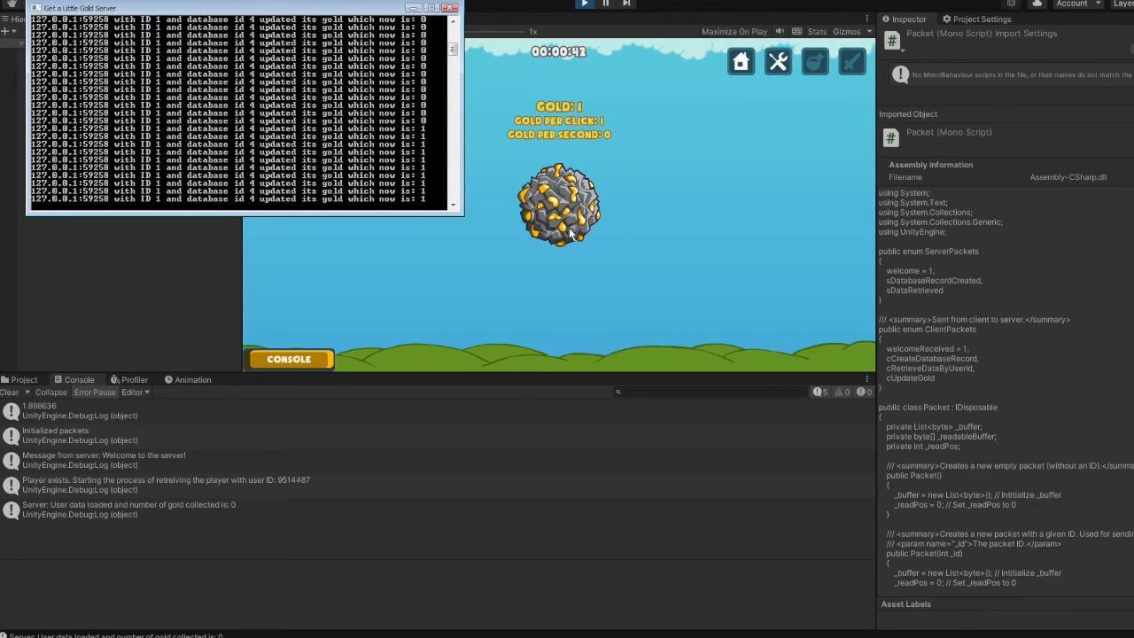
click(558, 204)
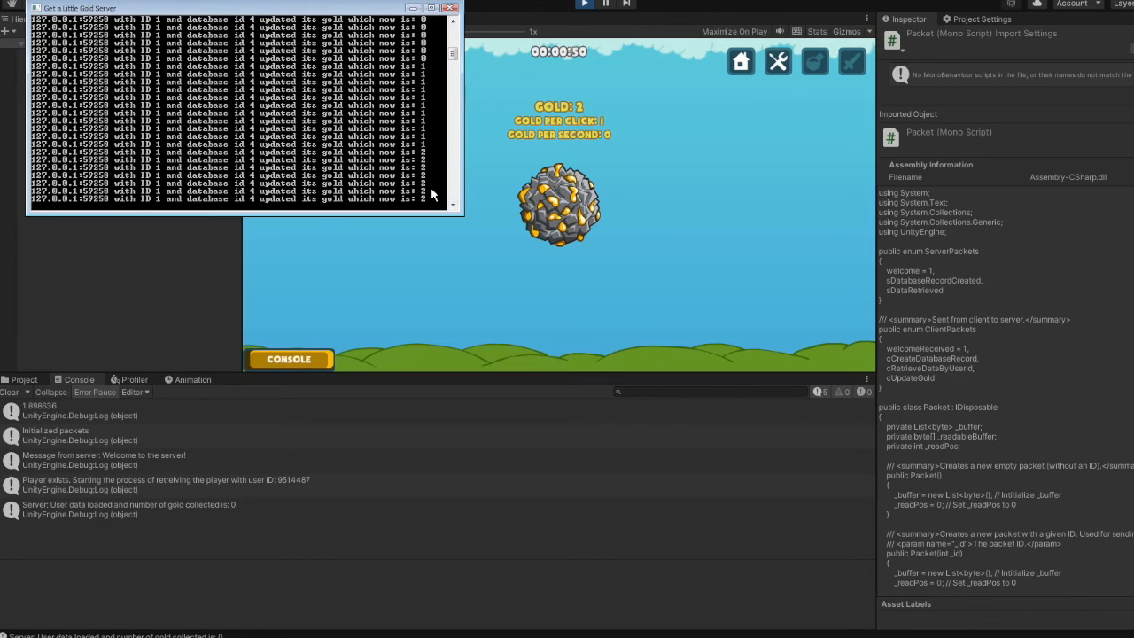
mouse_move(335, 524)
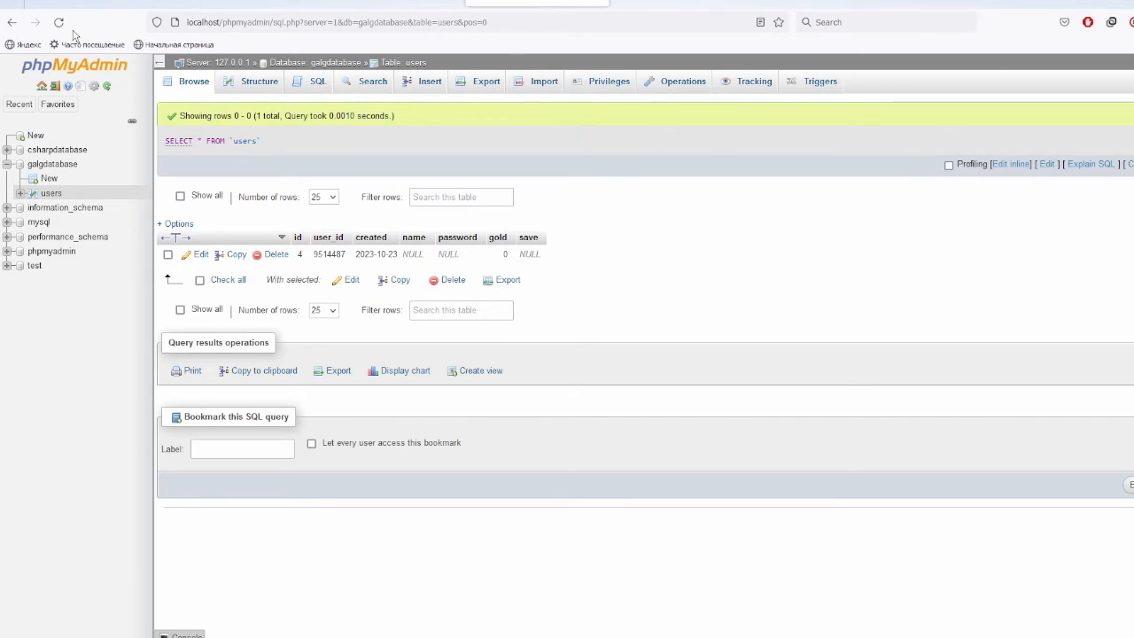
mouse_move(596, 312)
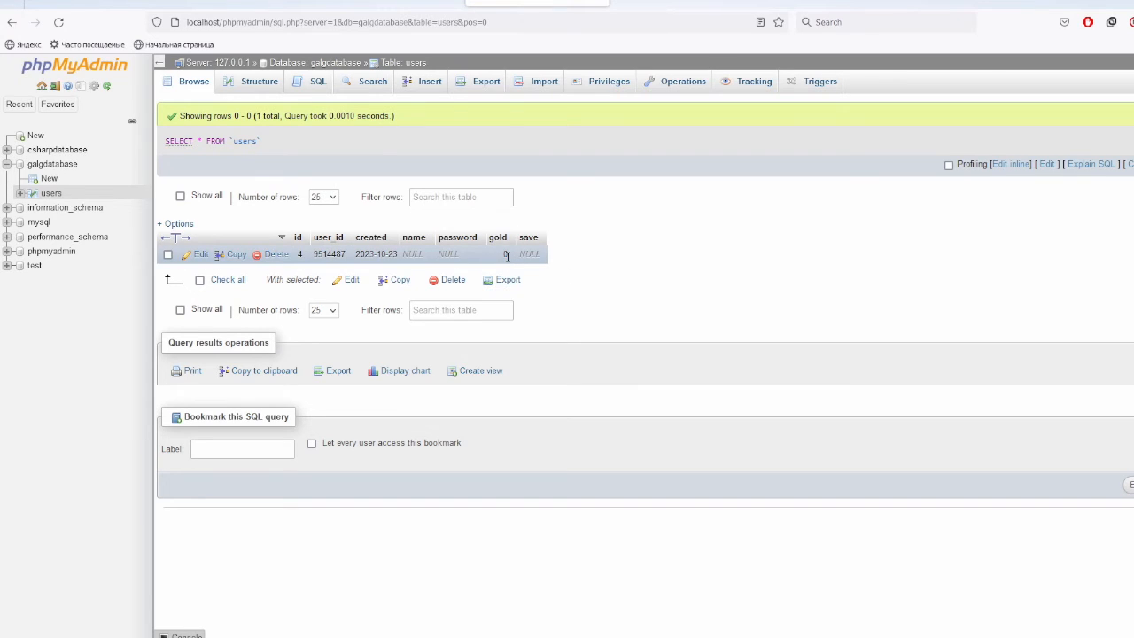
mouse_move(610, 277)
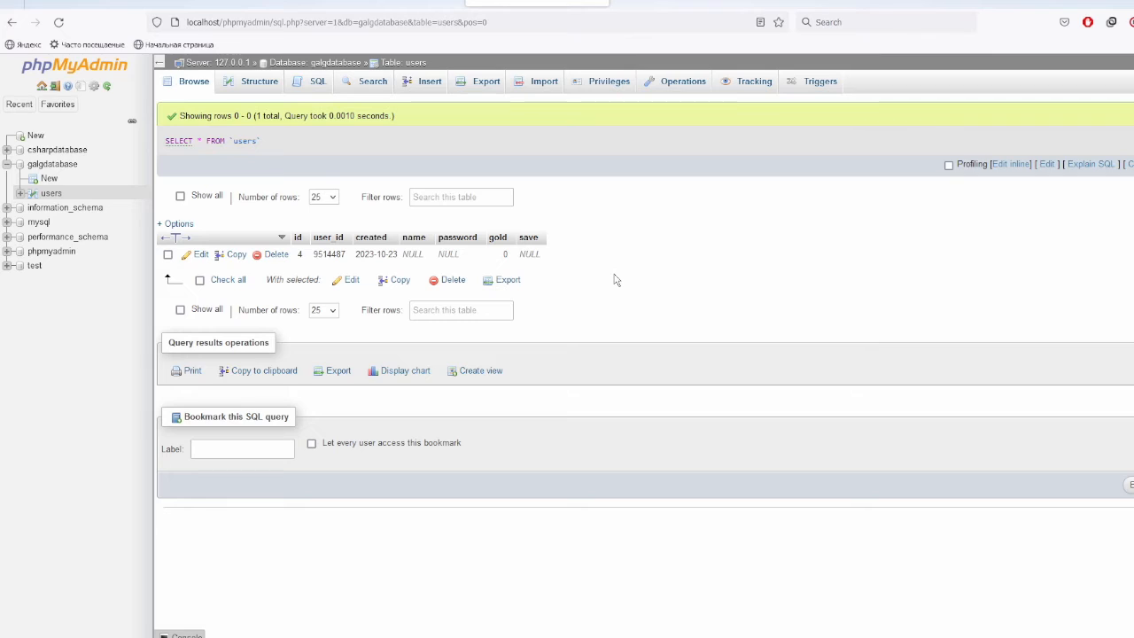
mouse_move(595, 241)
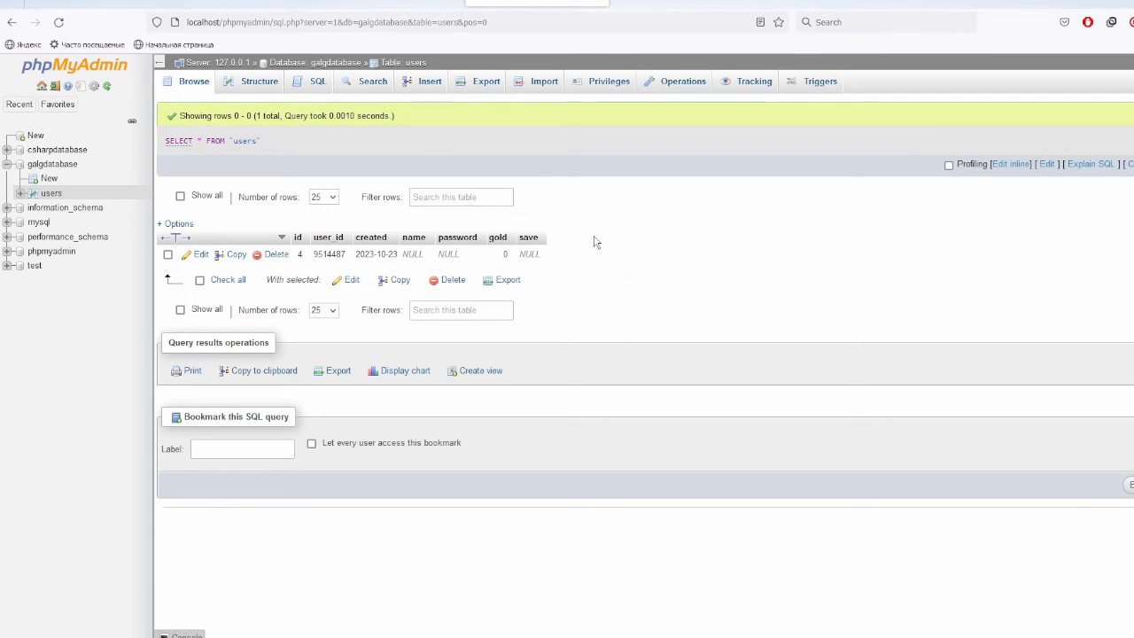
mouse_move(717, 271)
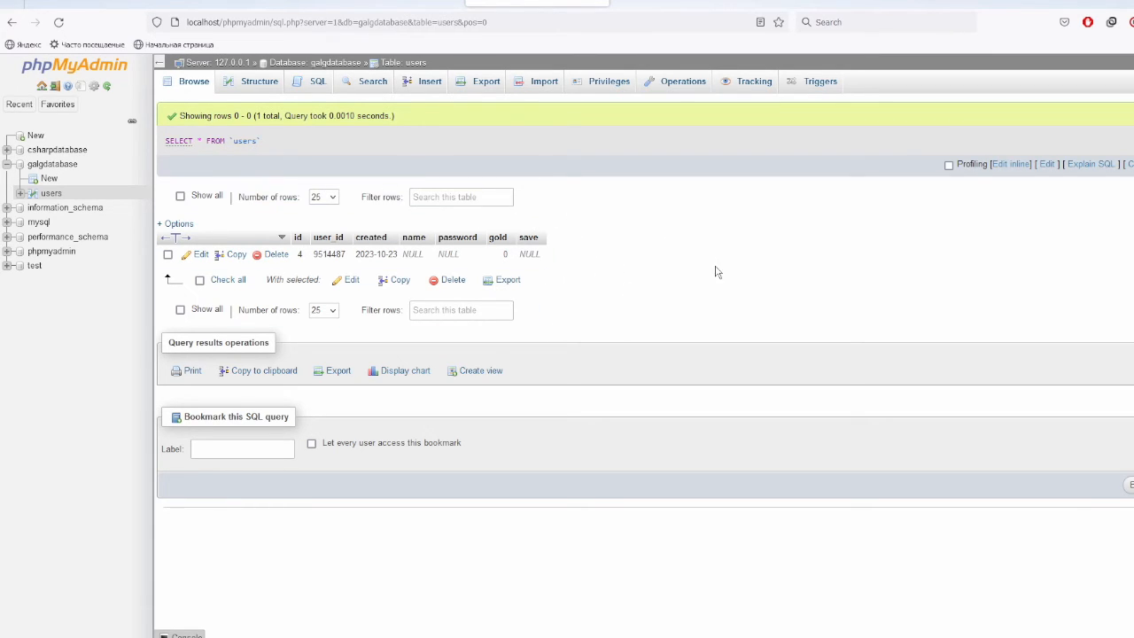
mouse_move(691, 299)
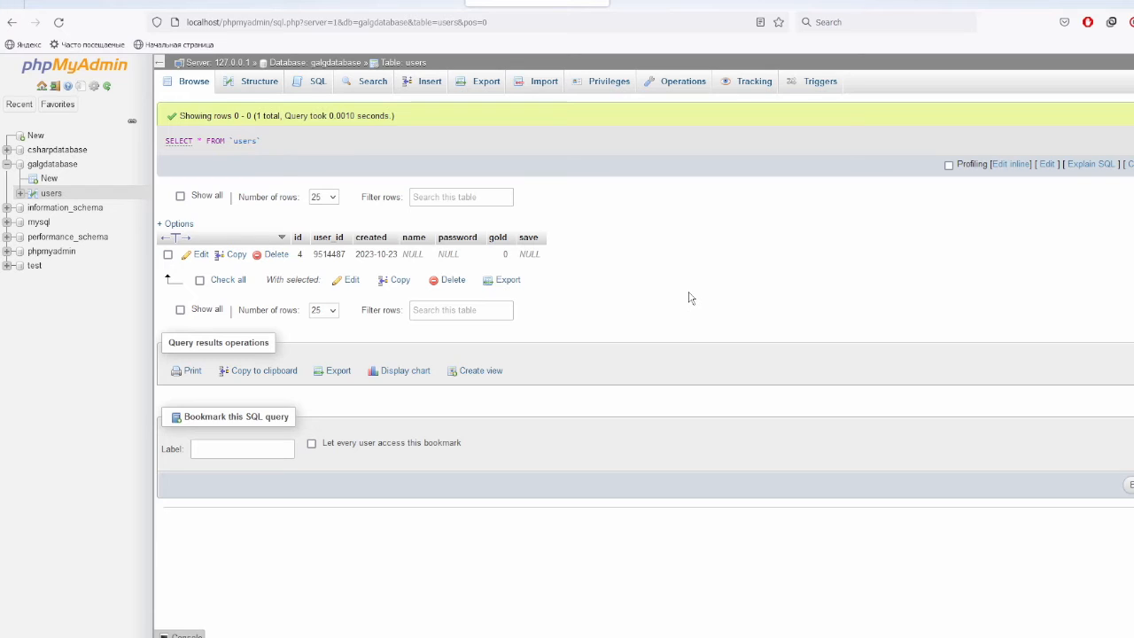
mouse_move(633, 390)
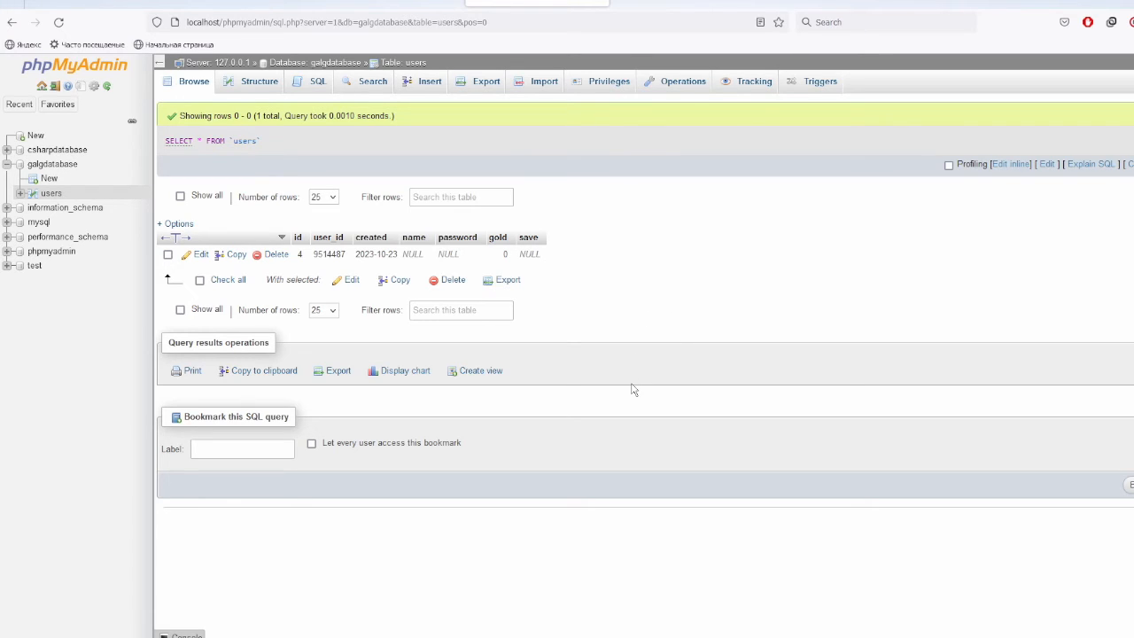
mouse_move(636, 332)
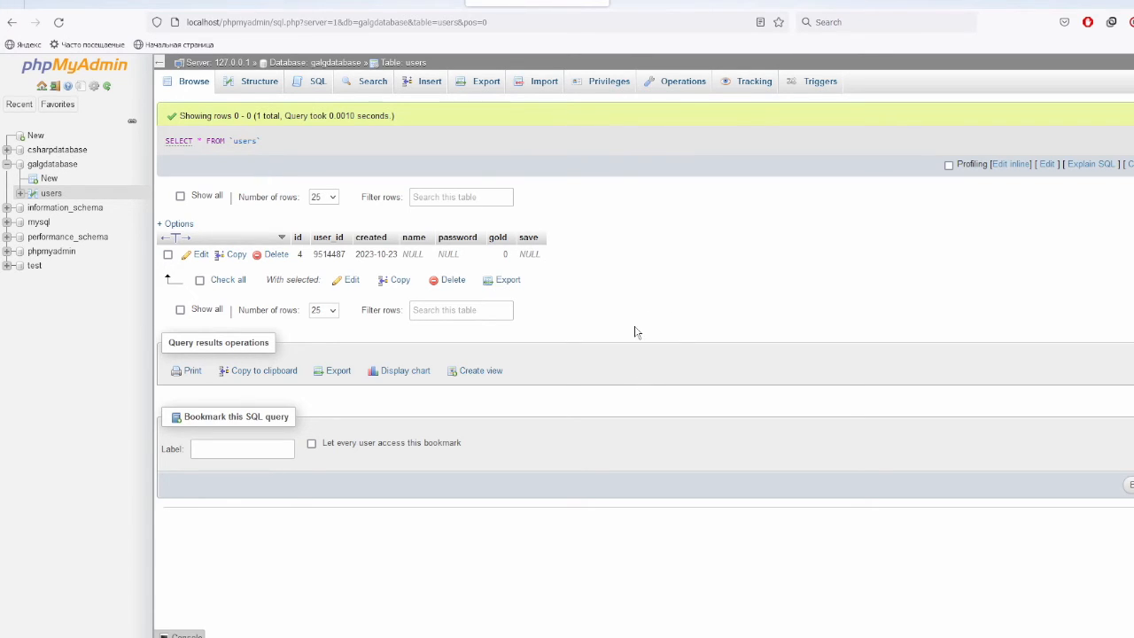
mouse_move(683, 221)
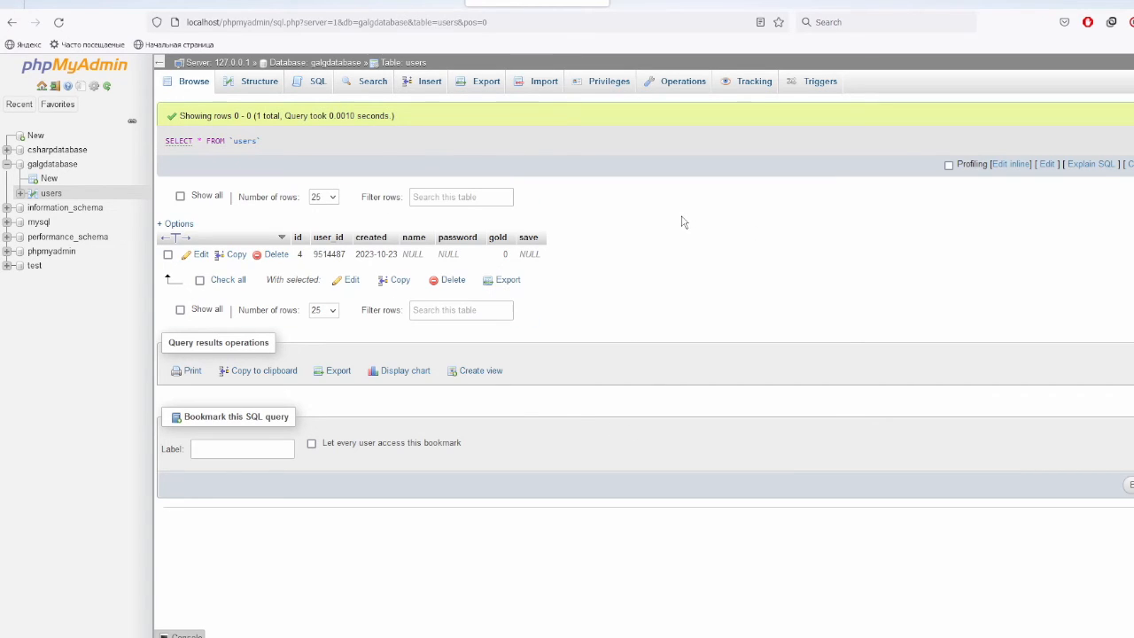
mouse_move(743, 279)
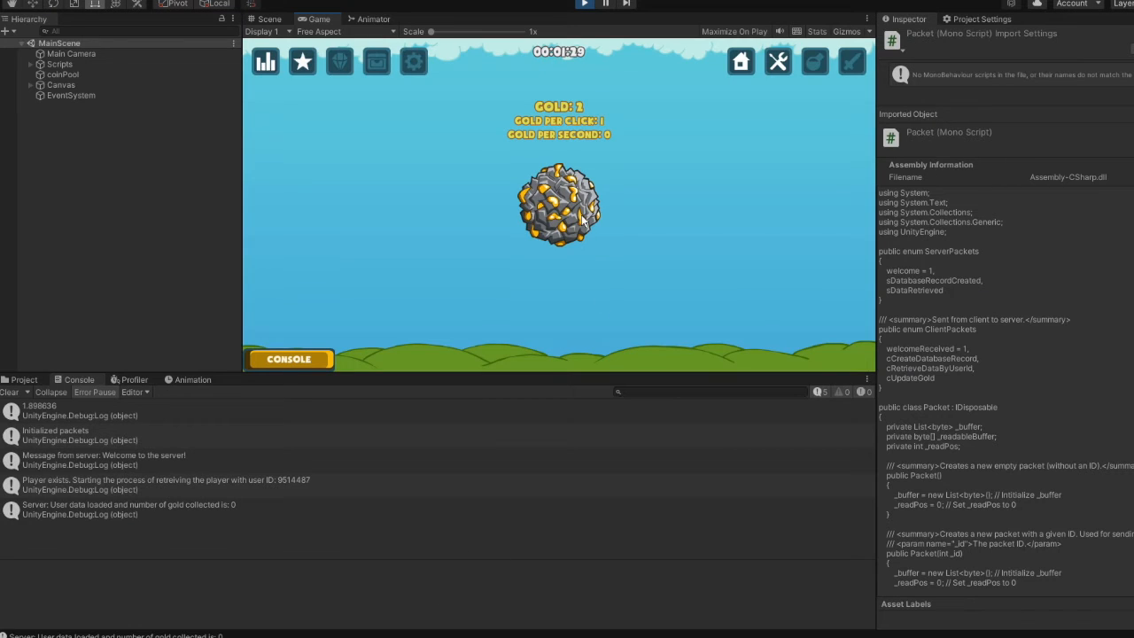
Step: Collect a third gold from the rock, stop Play mode, then start the game again
click(563, 208)
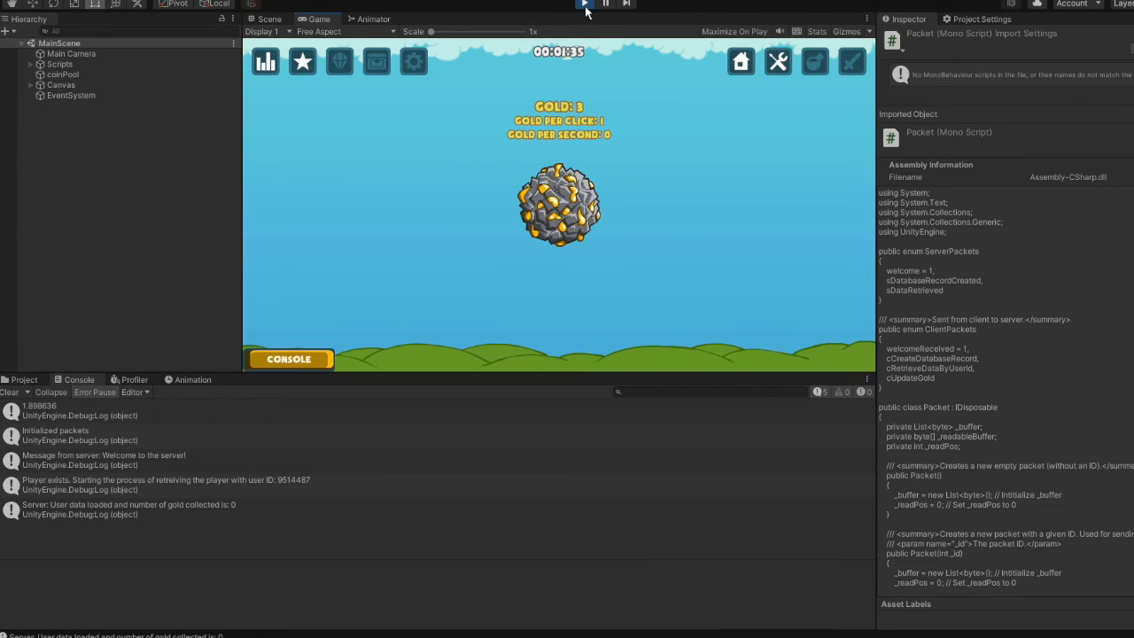
click(605, 5)
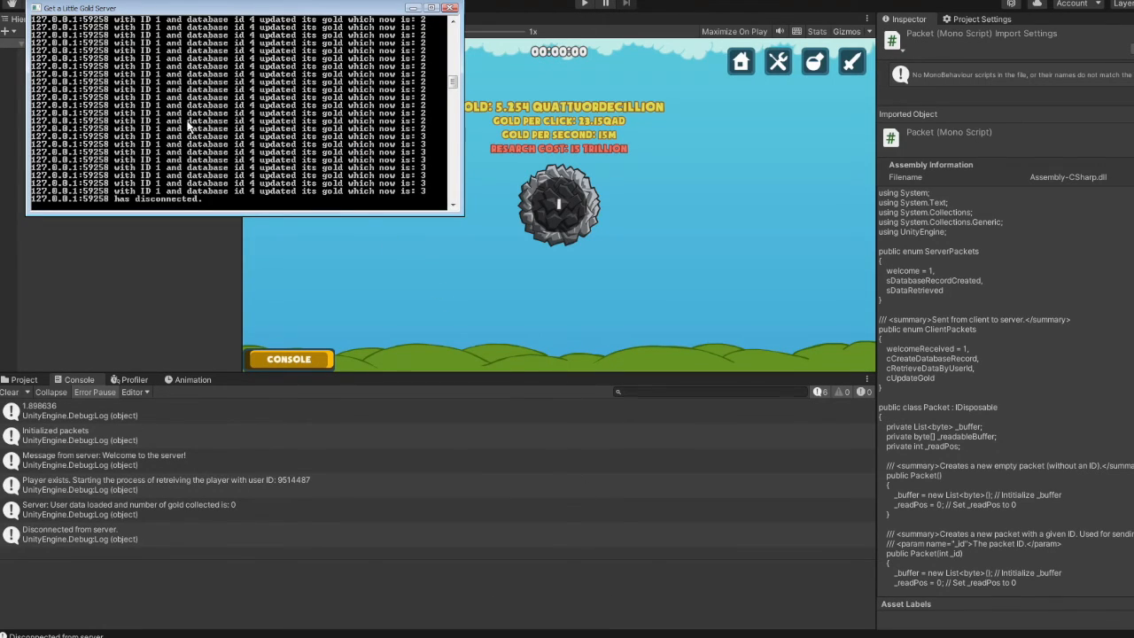
mouse_move(39, 208)
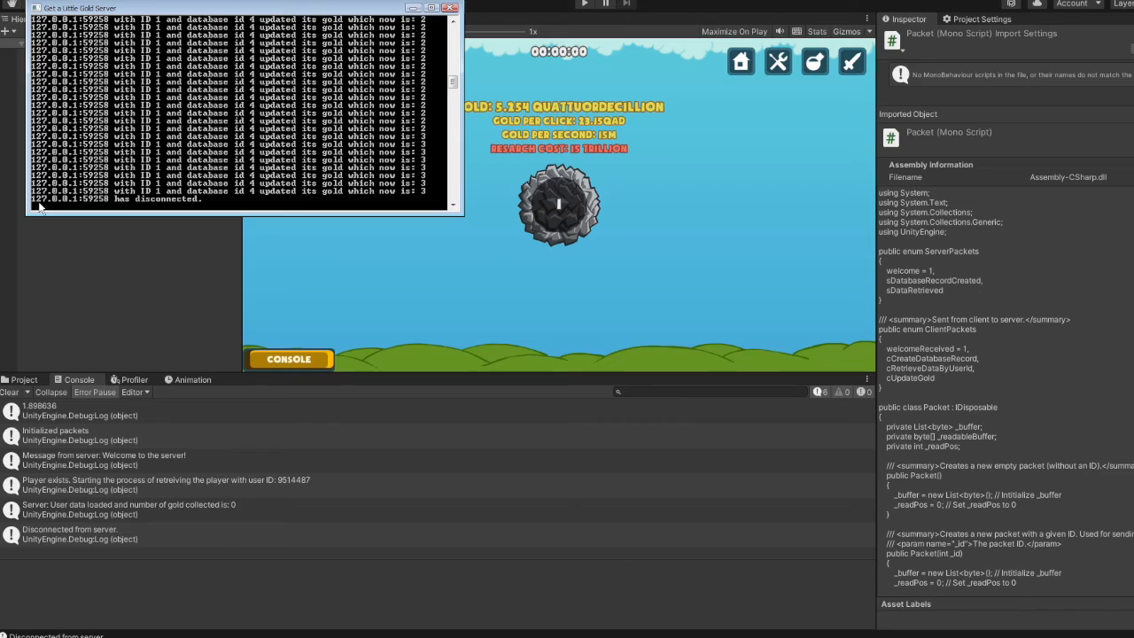
mouse_move(127, 213)
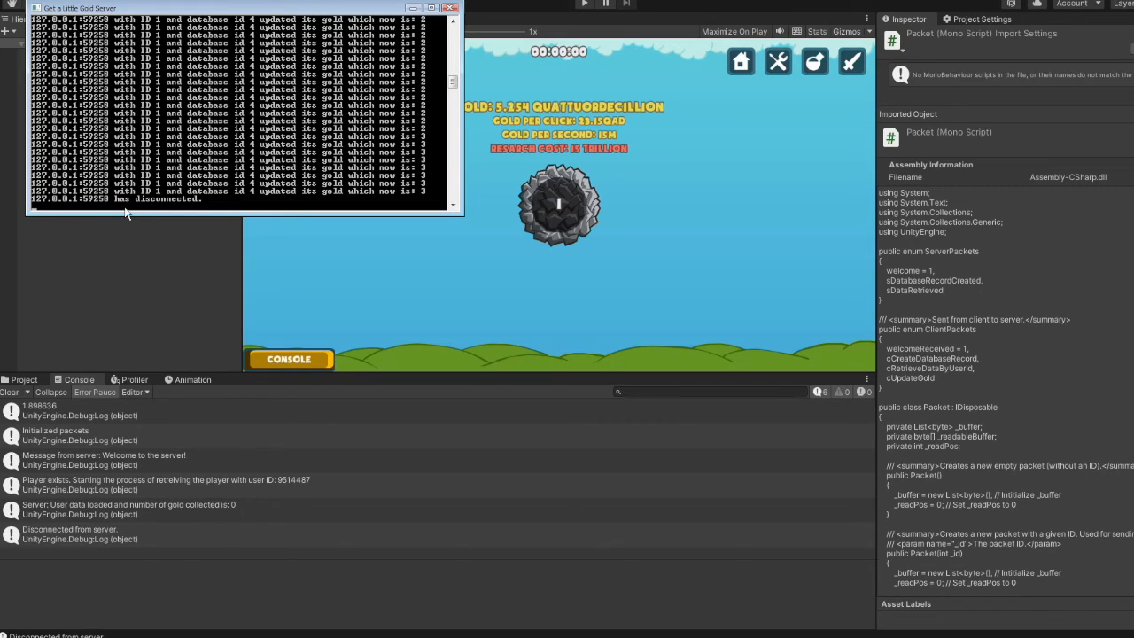
mouse_move(222, 215)
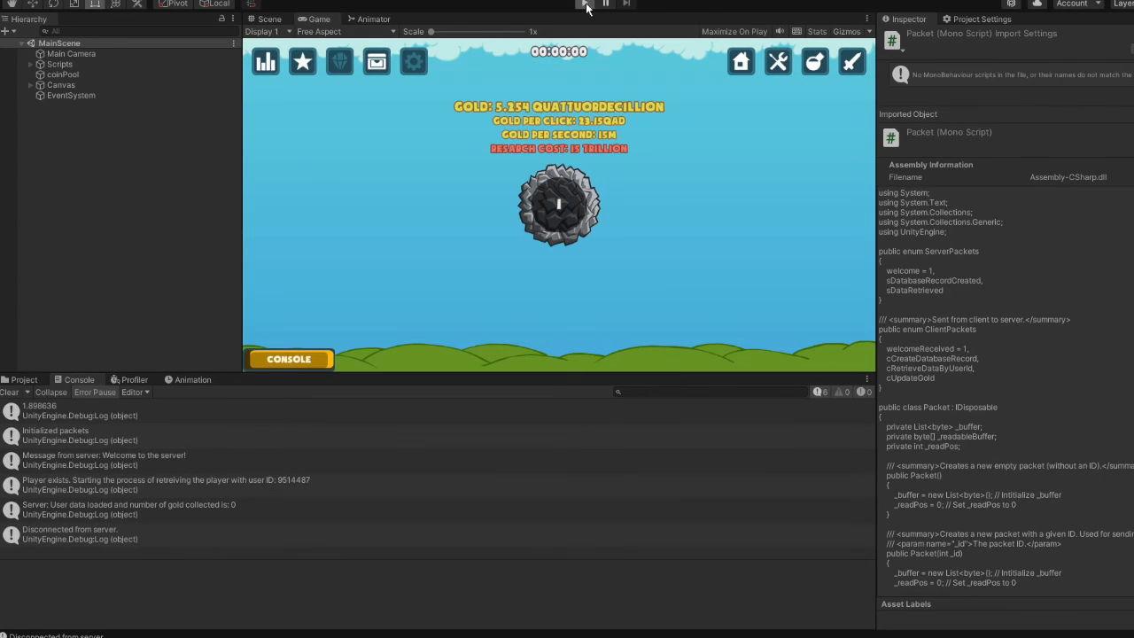
click(584, 4)
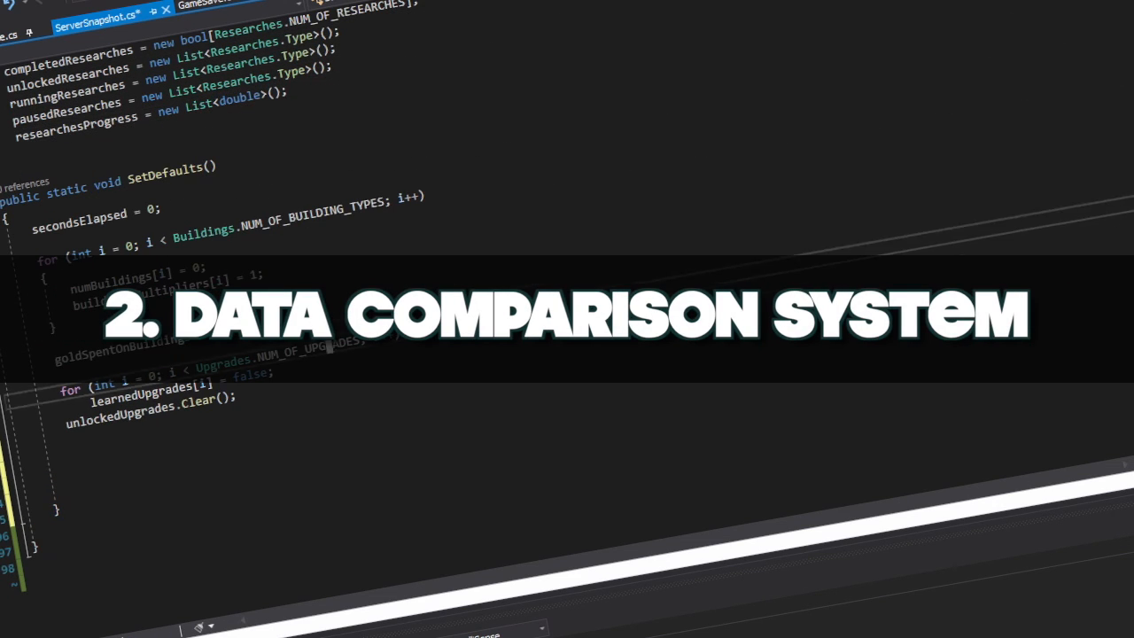
Step: Type 'Res' in ServerSnapshot.cs, where SetDefaults resets buildings, upgrades and researches
text(Res)
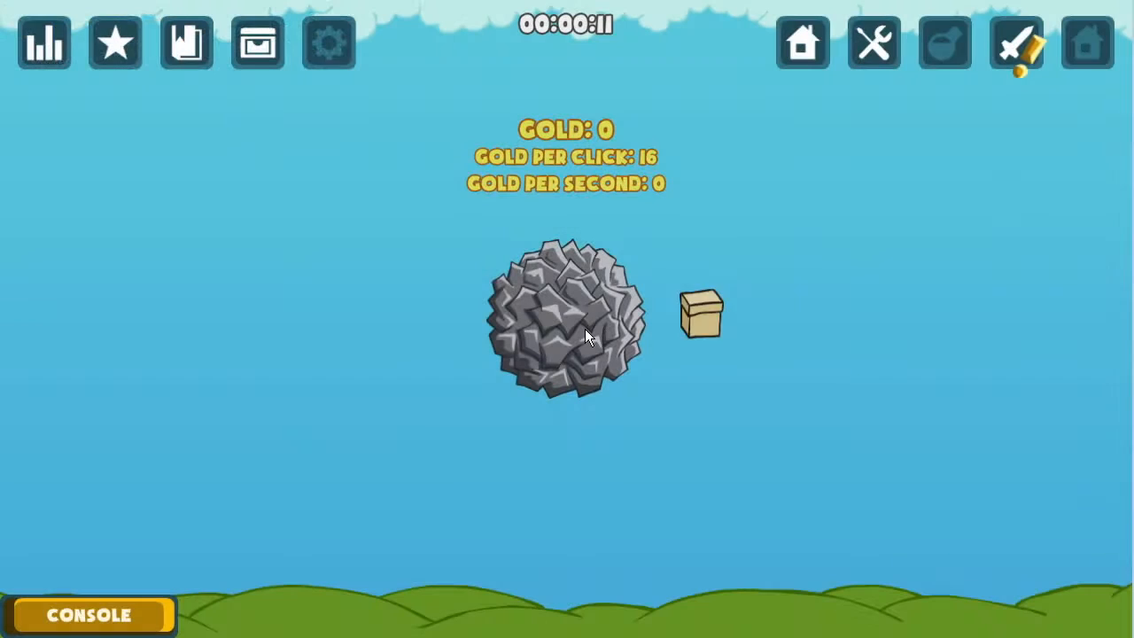
Step: Mine gold, buy a Gold Pan and the Miner 1 upgrade, then start researching Sluice Box
click(802, 41)
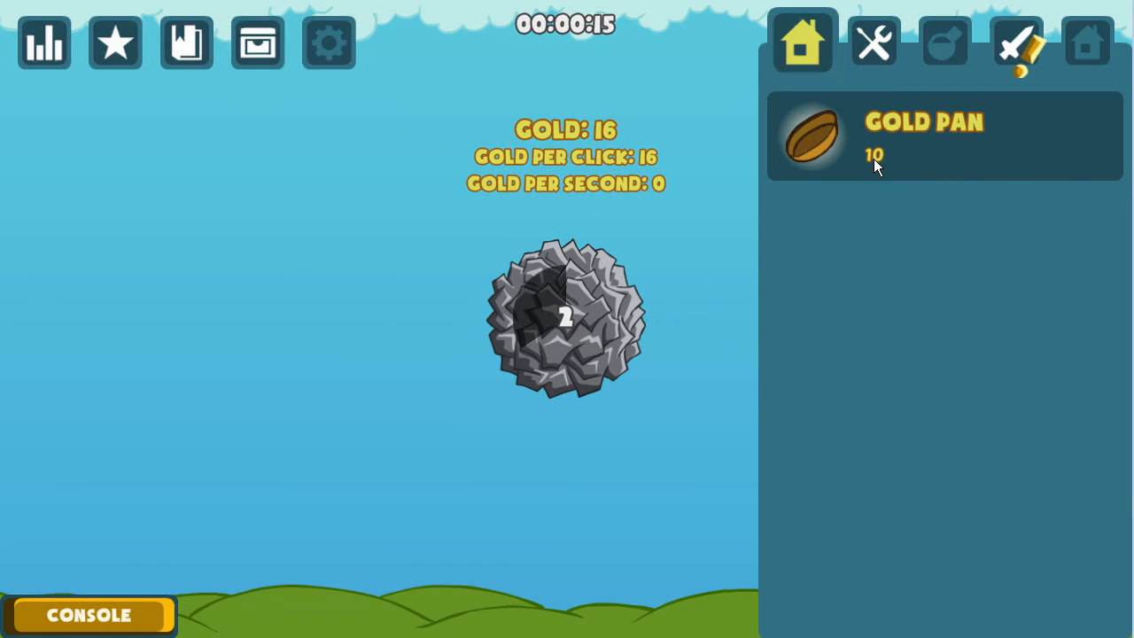
click(943, 137)
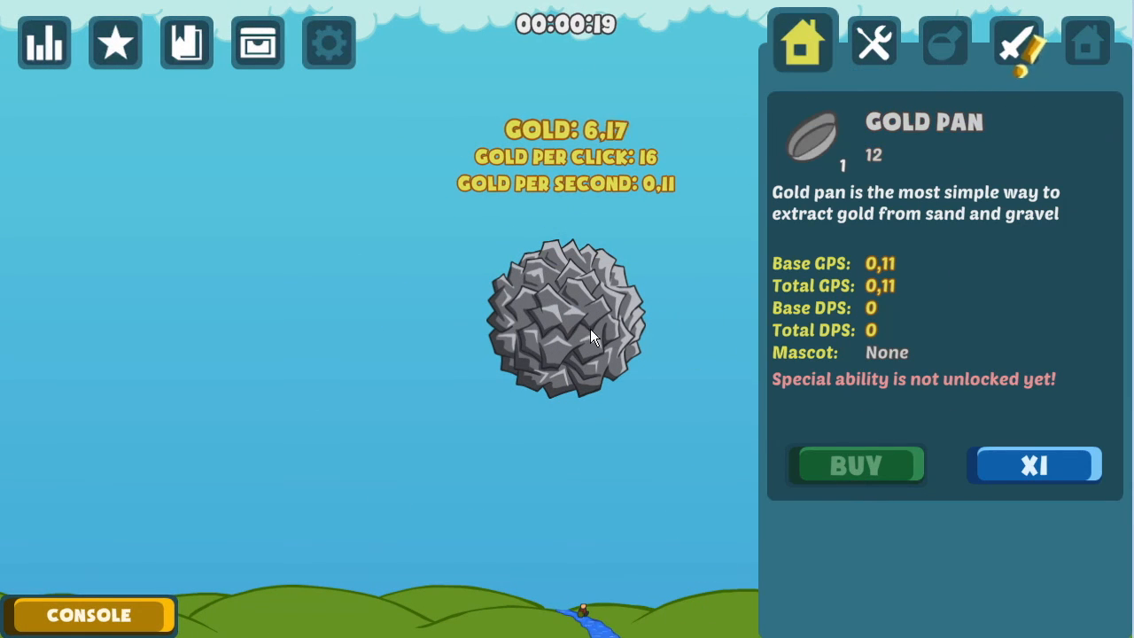
click(873, 42)
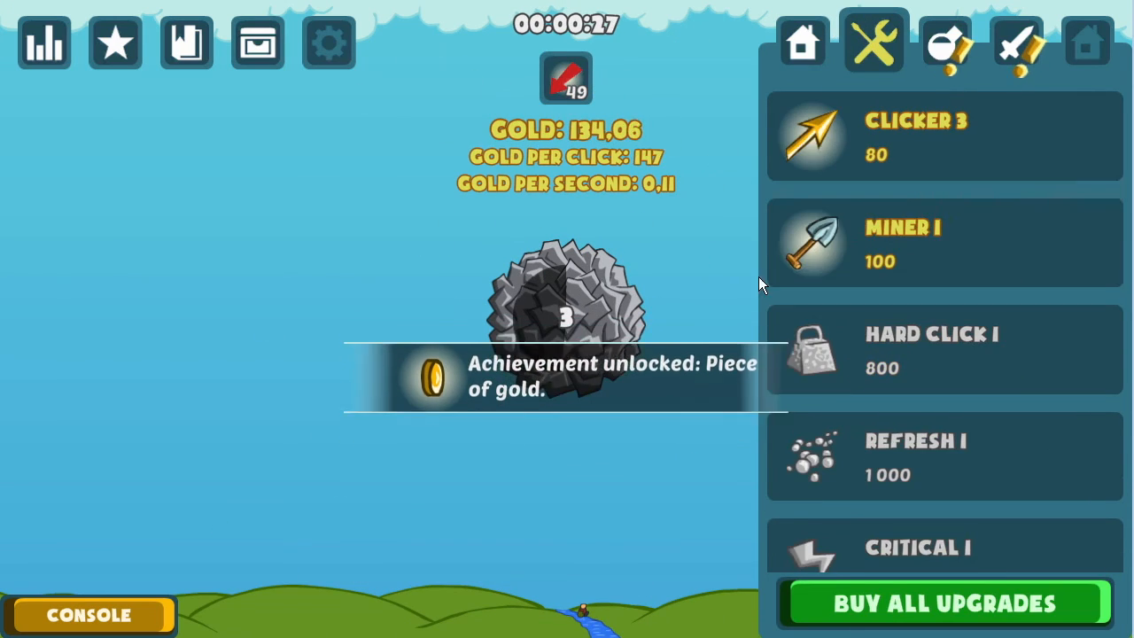
click(567, 310)
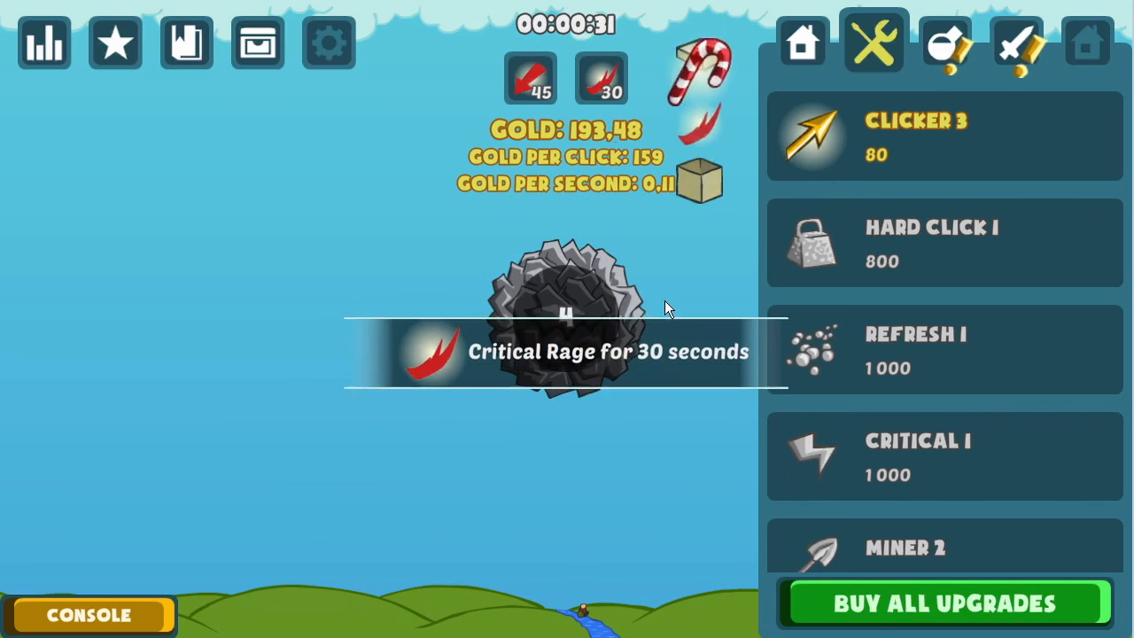
click(943, 42)
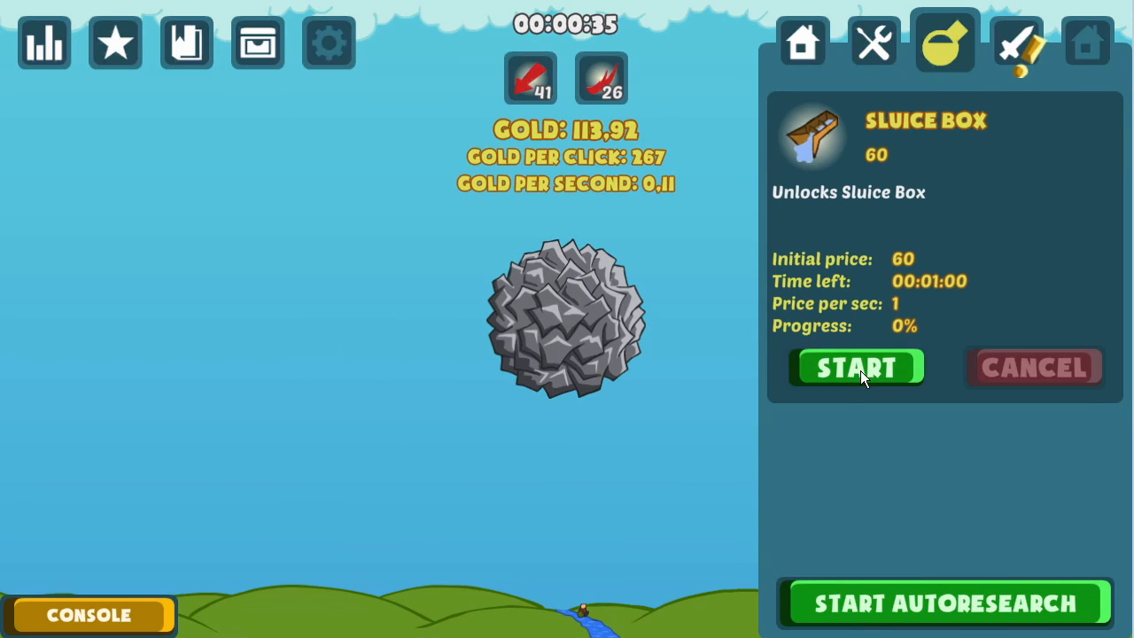
click(802, 42)
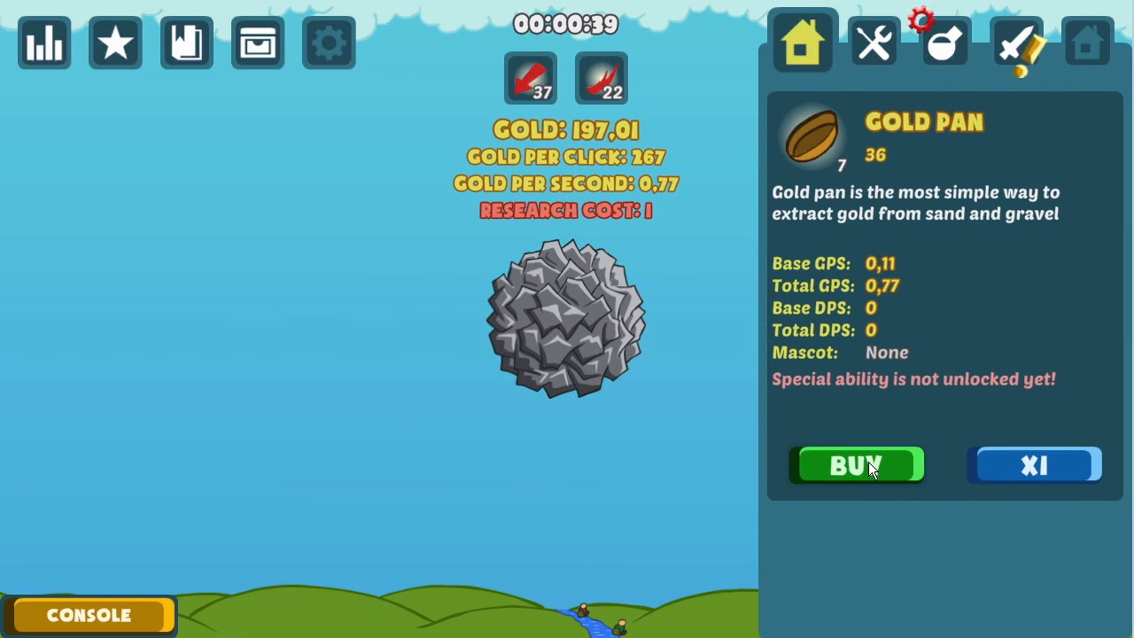